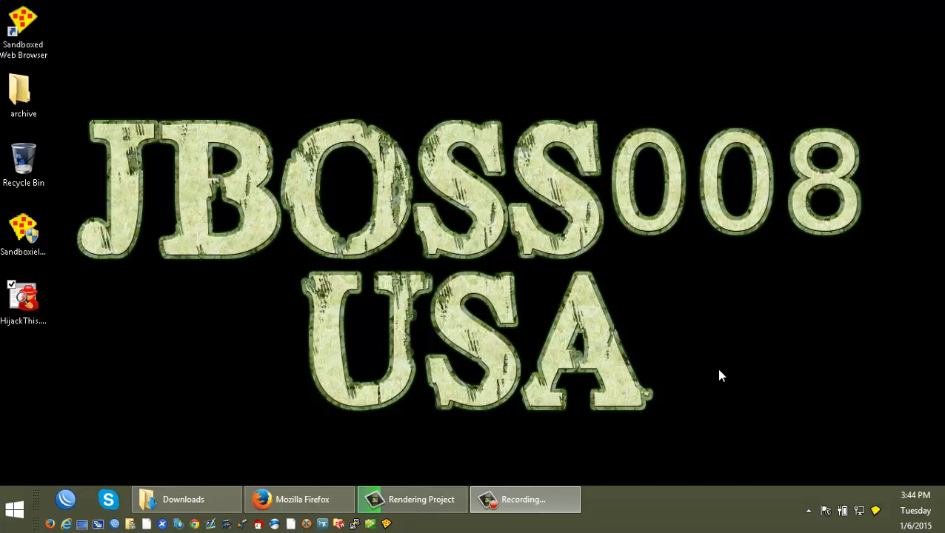
{"action": "mouse_move", "coordinate": [717, 367]}
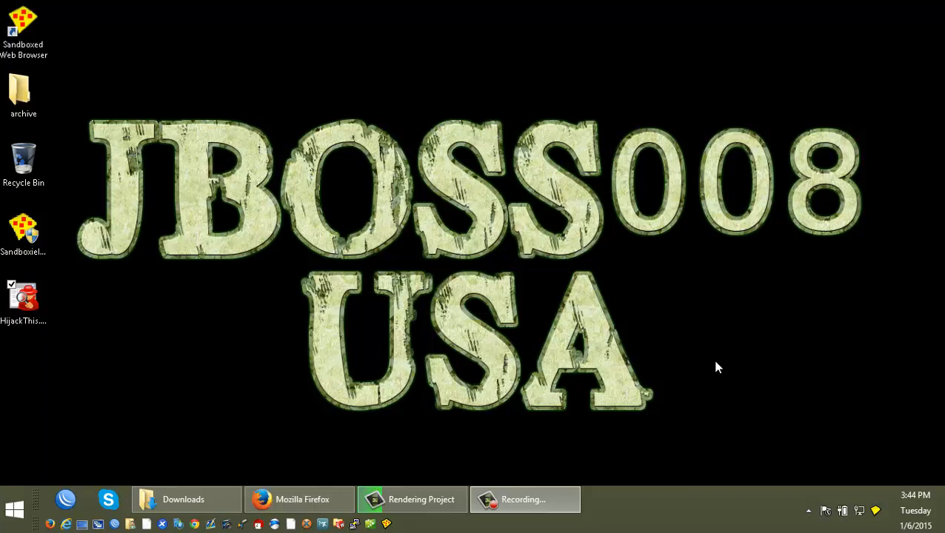
{"action": "mouse_move", "coordinate": [669, 352]}
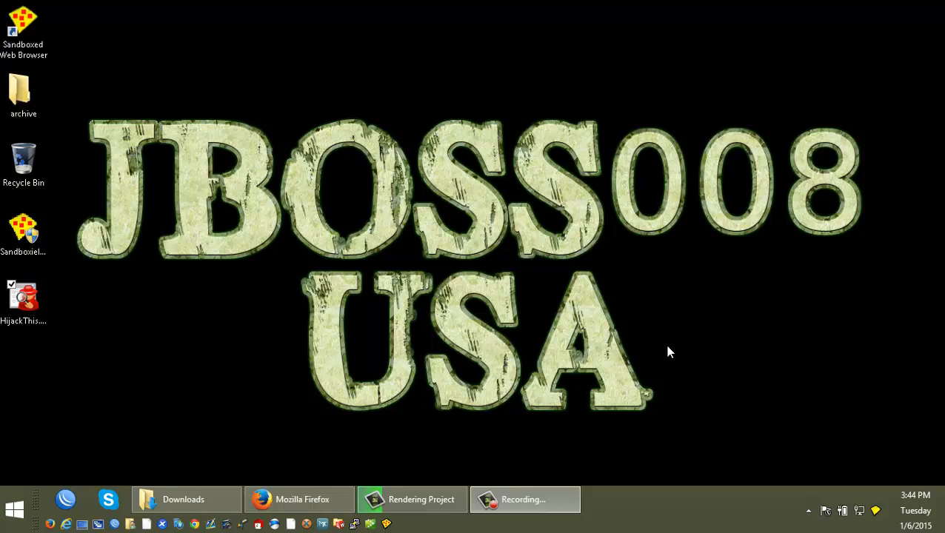
{"action": "mouse_move", "coordinate": [490, 407]}
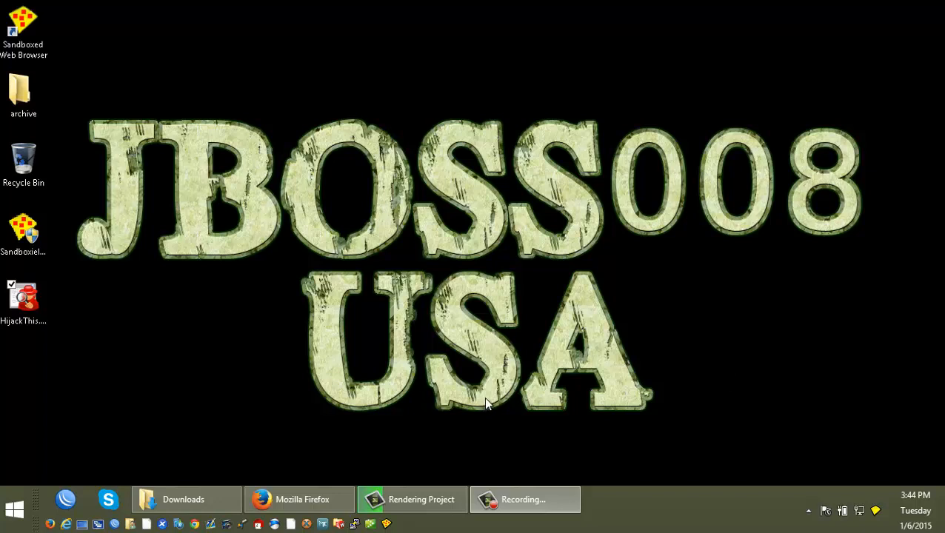
{"action": "mouse_move", "coordinate": [282, 415]}
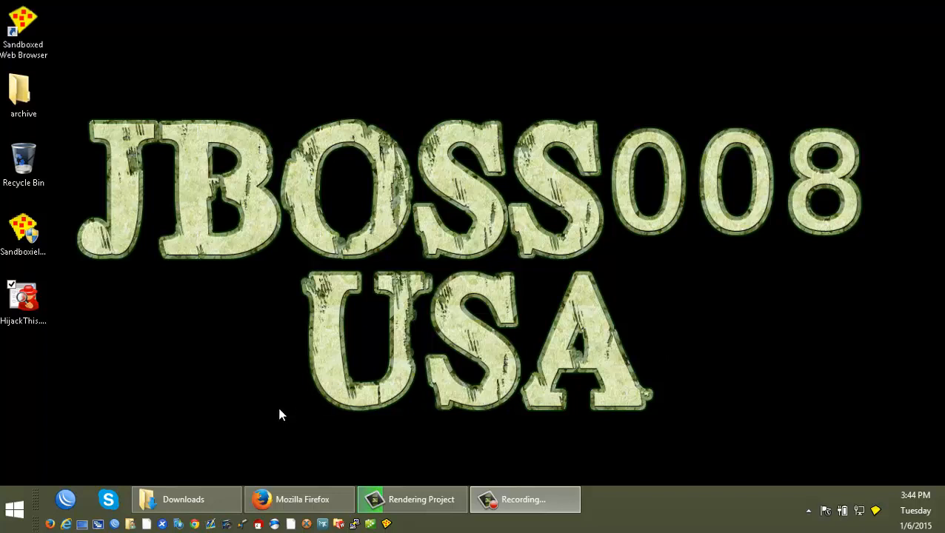
{"action": "mouse_move", "coordinate": [292, 476]}
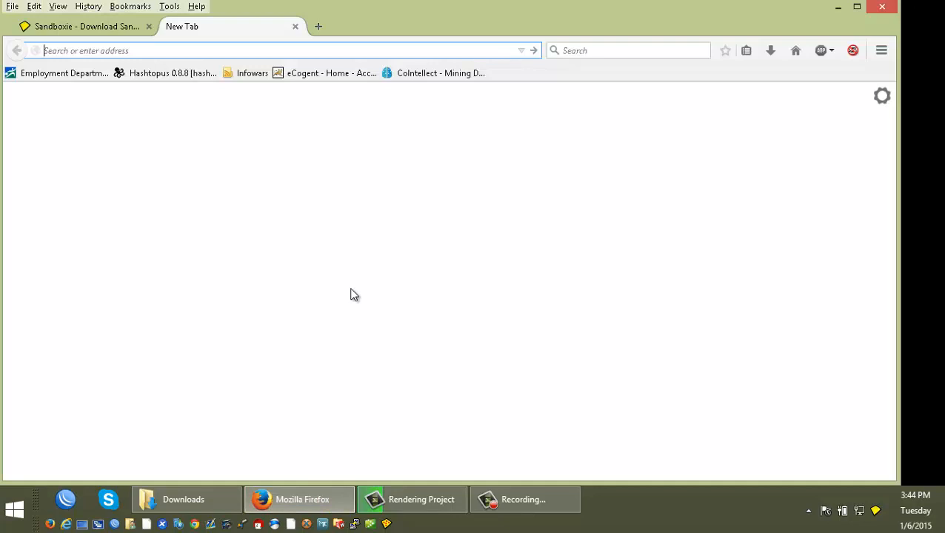
Search for 'secur', accept the 'secunia psi' correction, and open the Personal Software Inspector (PSI) result
{"action": "left_click", "coordinate": [617, 51]}
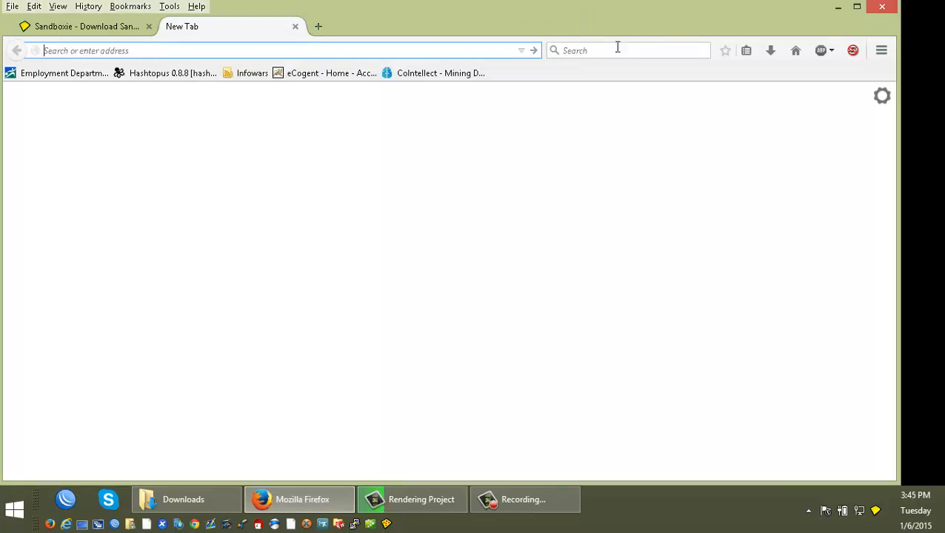
{"action": "type", "text": "securi psi"}
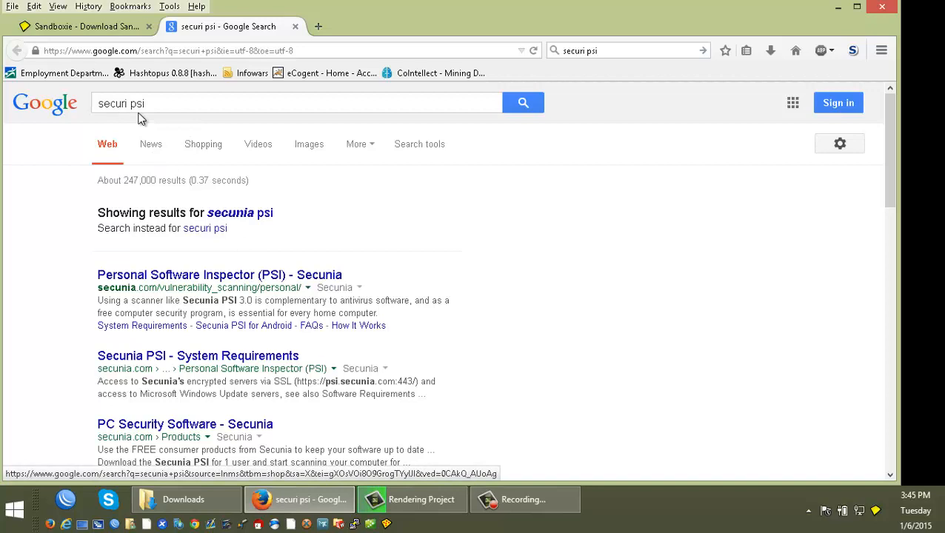
{"action": "mouse_move", "coordinate": [271, 230]}
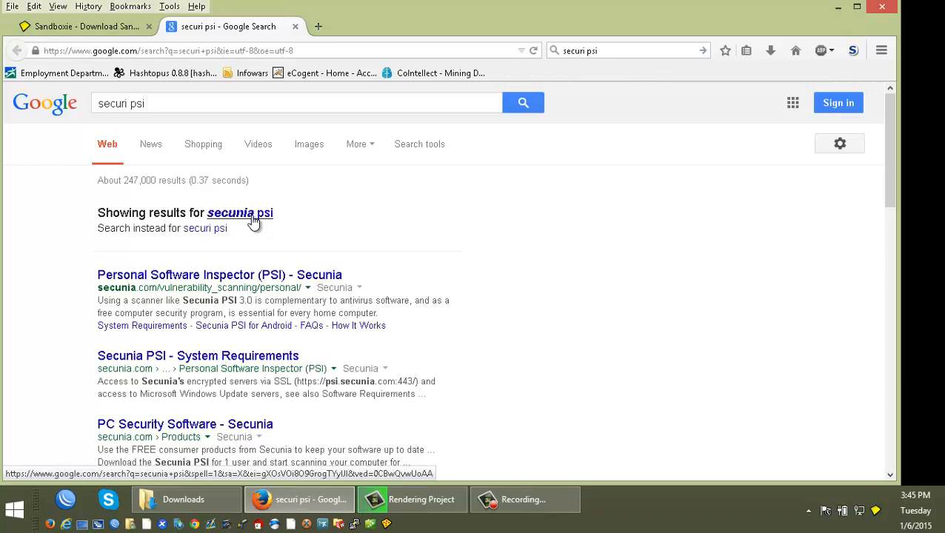
{"action": "left_click", "coordinate": [230, 213]}
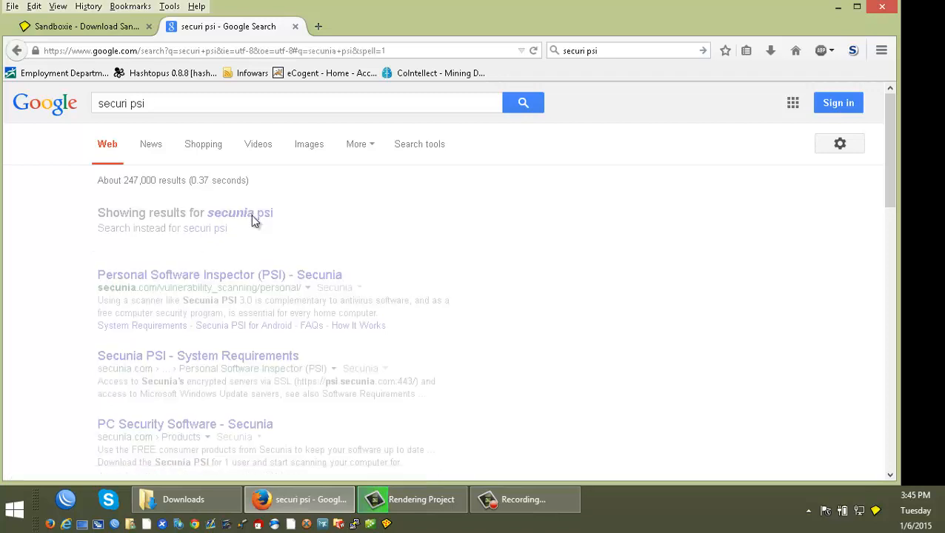
{"action": "left_click", "coordinate": [229, 213]}
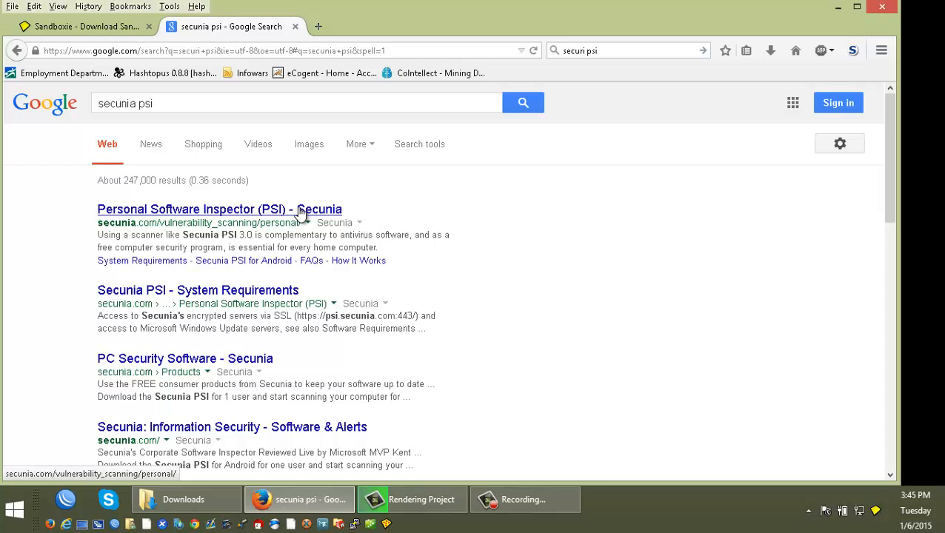
{"action": "left_click", "coordinate": [219, 209]}
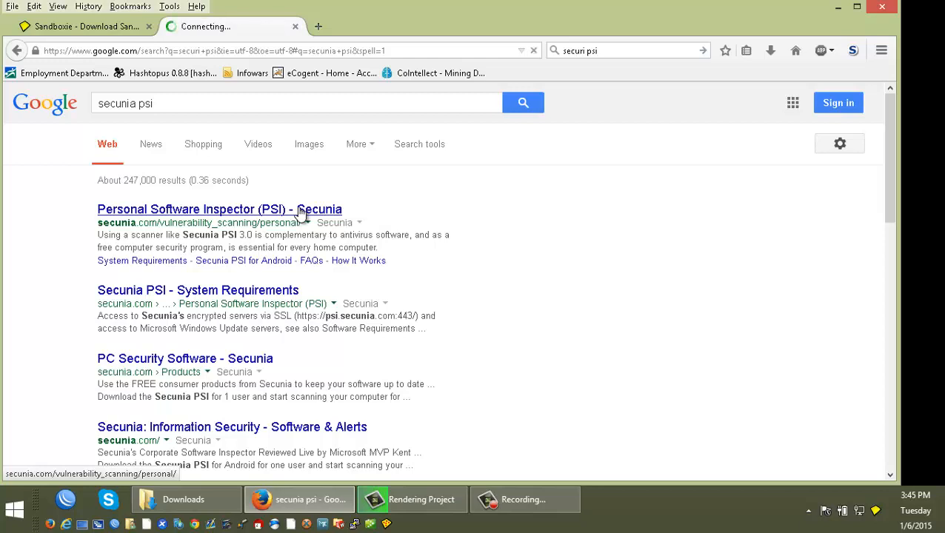
{"action": "left_click", "coordinate": [219, 209]}
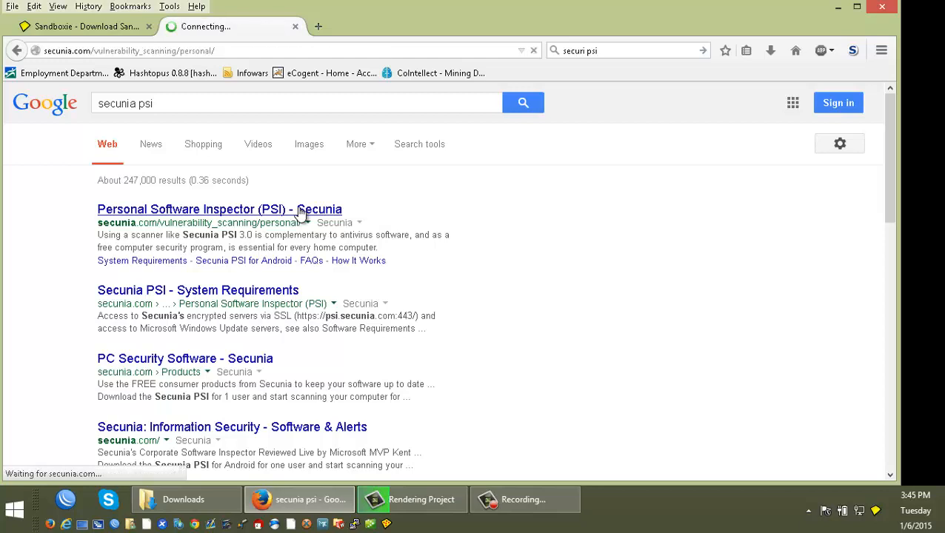
Scroll through the 'Secunia PSI explained' section and press reviews on the product page
{"action": "left_click", "coordinate": [219, 209]}
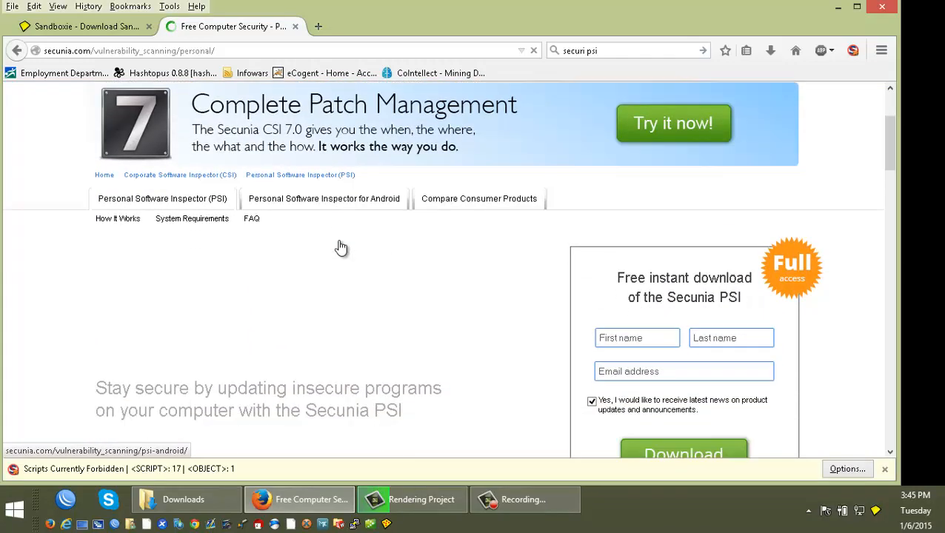
{"action": "scroll", "scroll_direction": "down", "scroll_amount": 3}
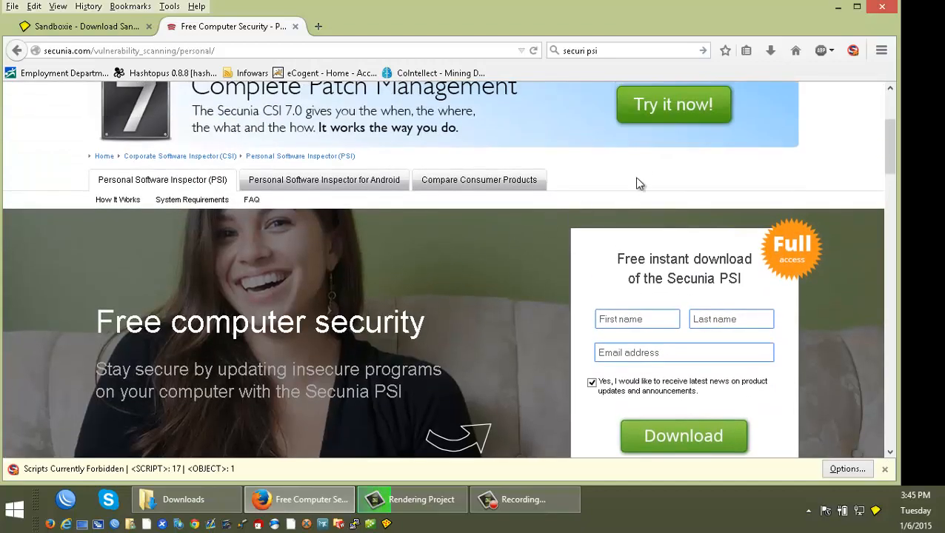
{"action": "scroll", "scroll_direction": "down", "scroll_amount": 3}
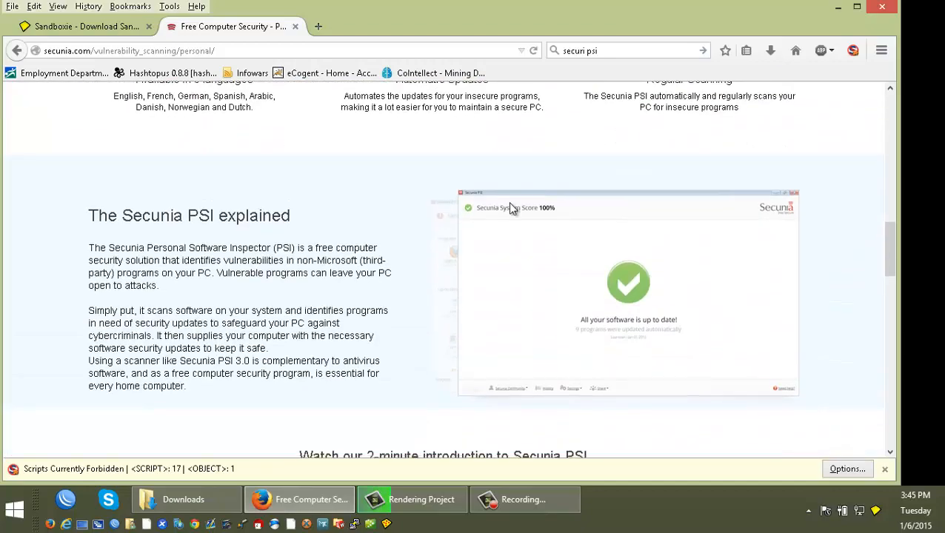
{"action": "scroll", "scroll_direction": "down", "scroll_amount": 3}
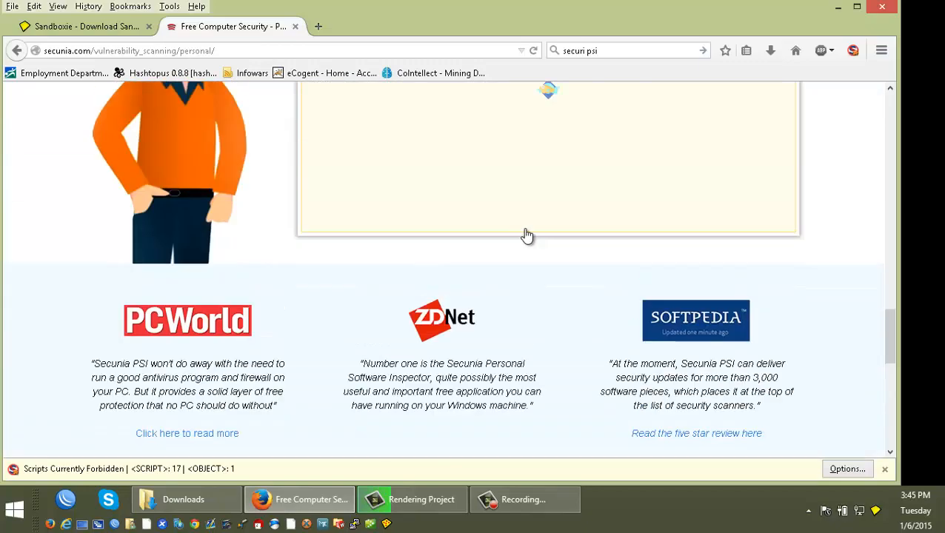
{"action": "scroll", "scroll_direction": "up", "scroll_amount": 3}
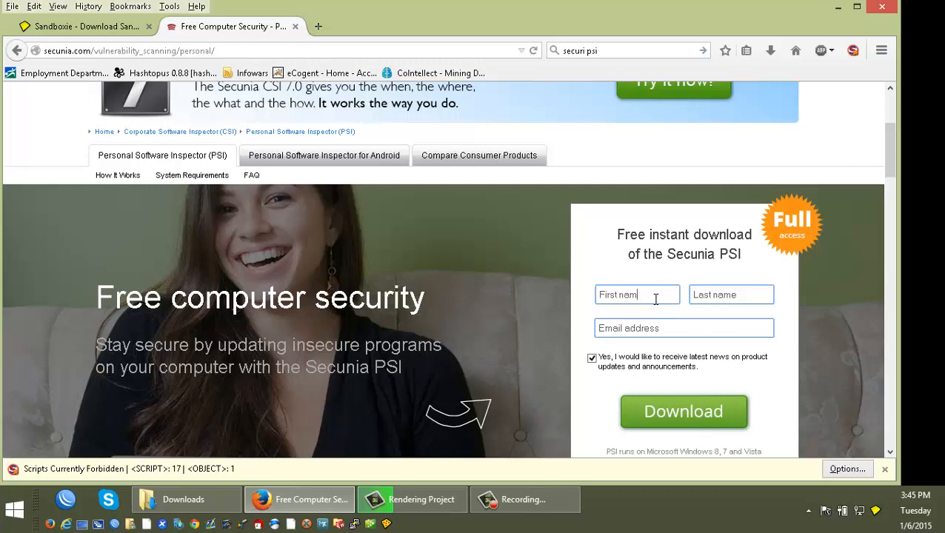
Enter 'bob.' and 'strobe' as first and last name, select the email field, and open a new tab
{"action": "type", "text": "bob."}
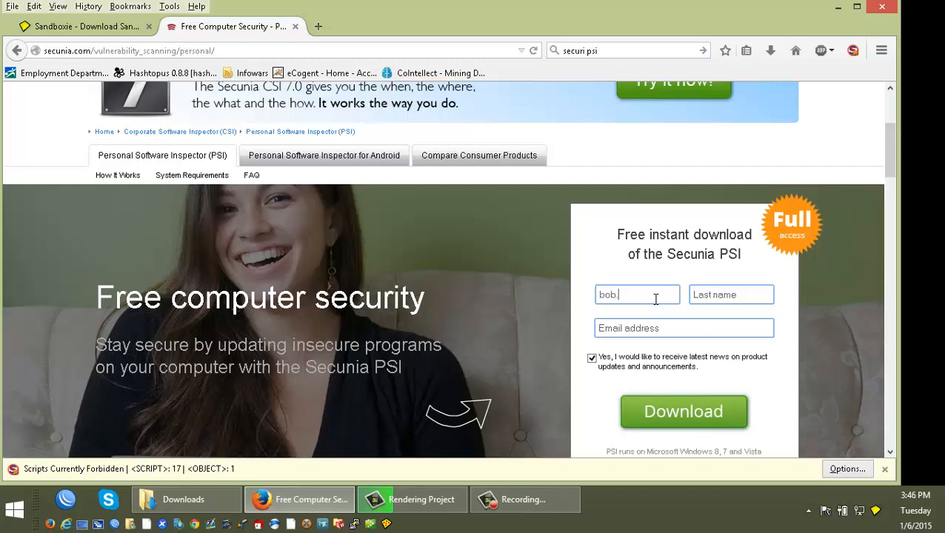
{"action": "type", "text": "strobe"}
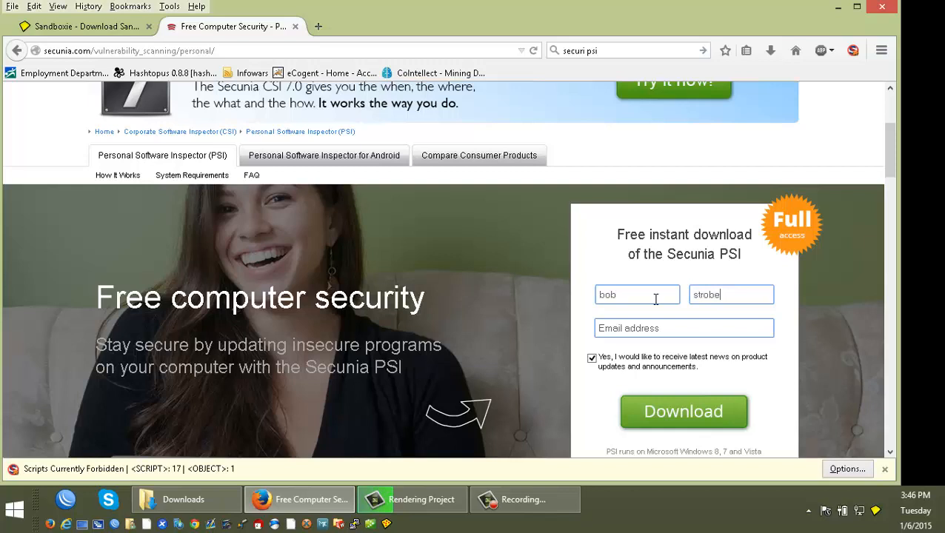
{"action": "left_click", "coordinate": [684, 328]}
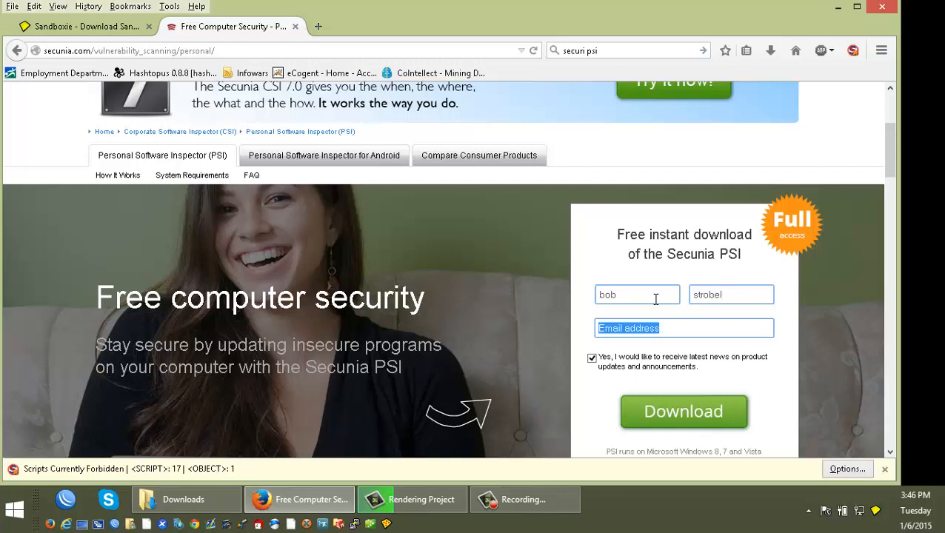
{"action": "left_click", "coordinate": [684, 328]}
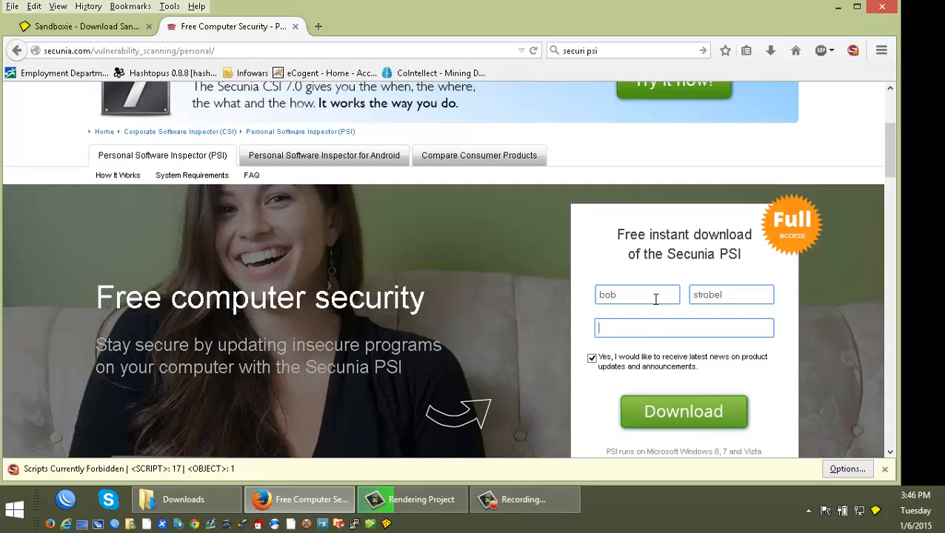
{"action": "left_click", "coordinate": [463, 26]}
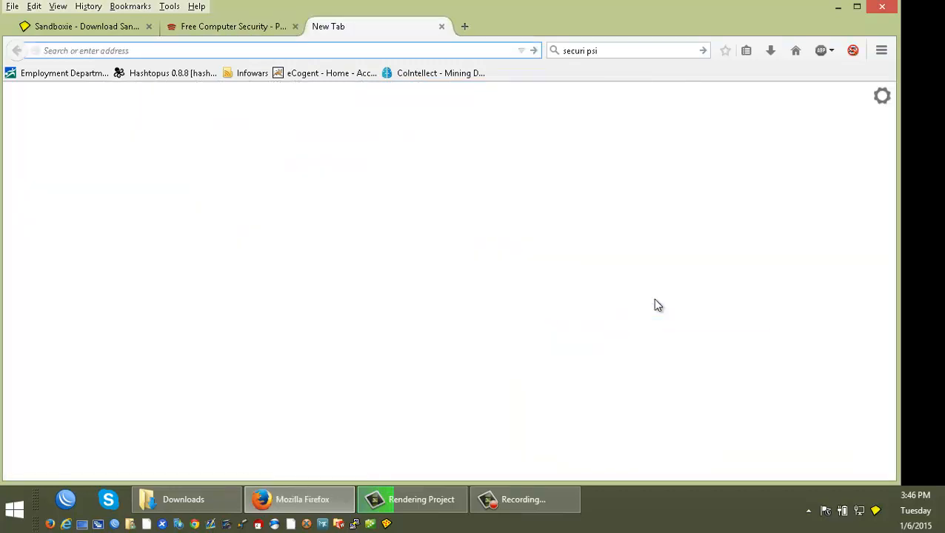
Open the Guerrilla Mail disposable inbox from a 'gorimail' search and show the NoScript options
{"action": "type", "text": "gorilla"}
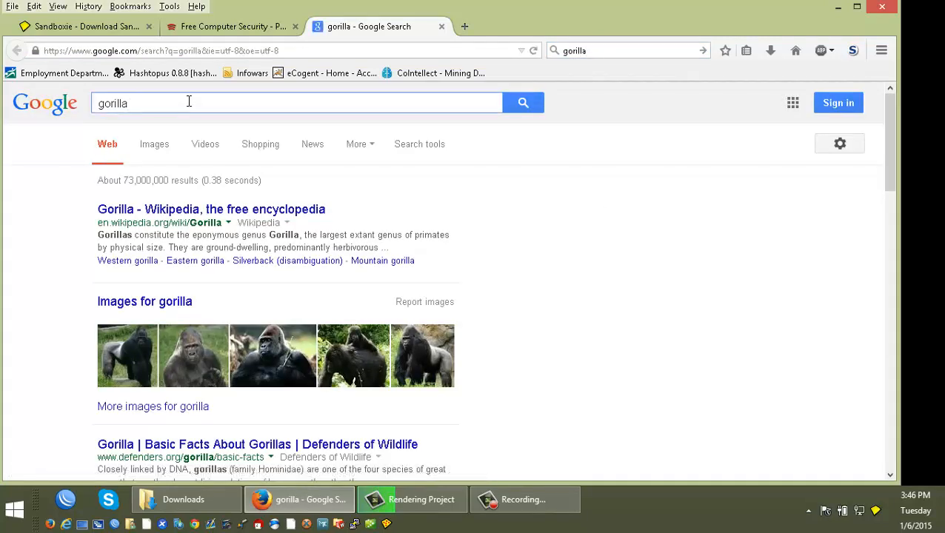
{"action": "type", "text": "mail"}
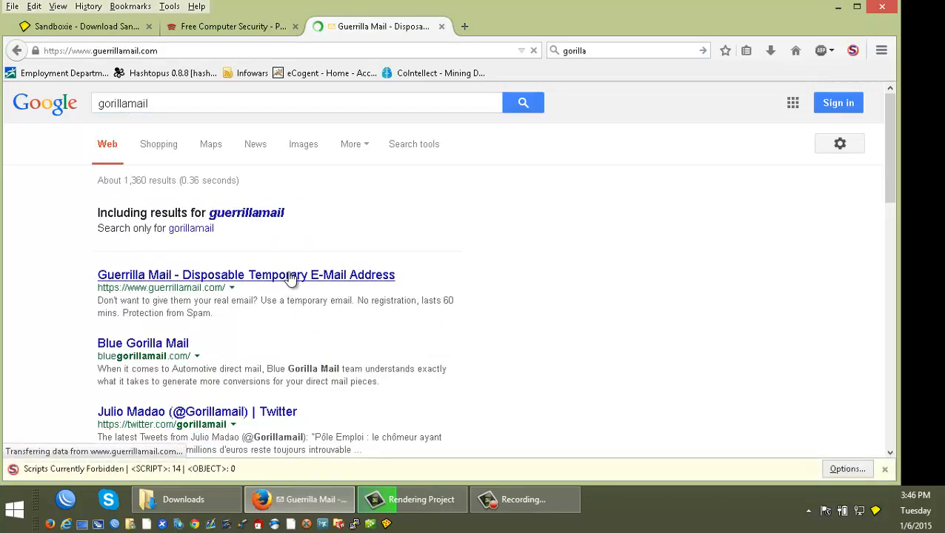
{"action": "left_click", "coordinate": [246, 274]}
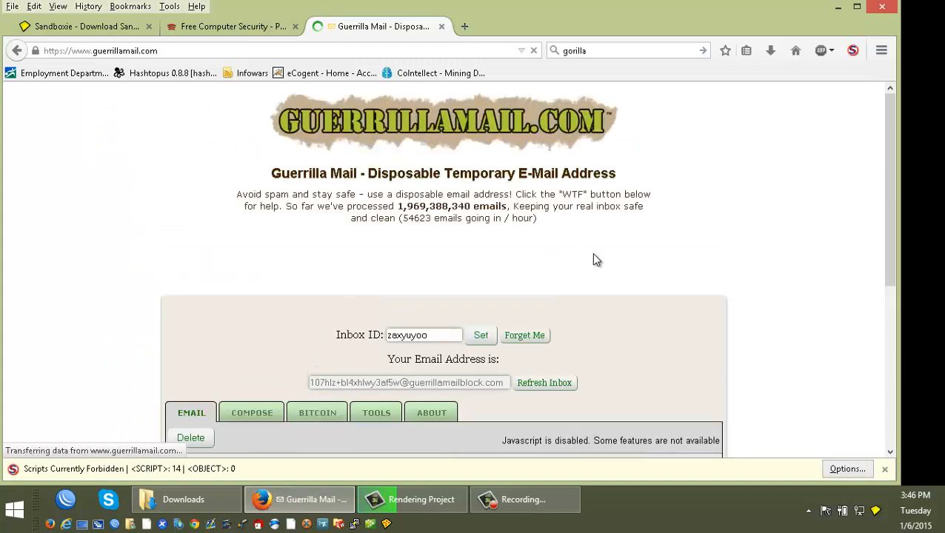
{"action": "scroll", "scroll_direction": "down", "scroll_amount": 3}
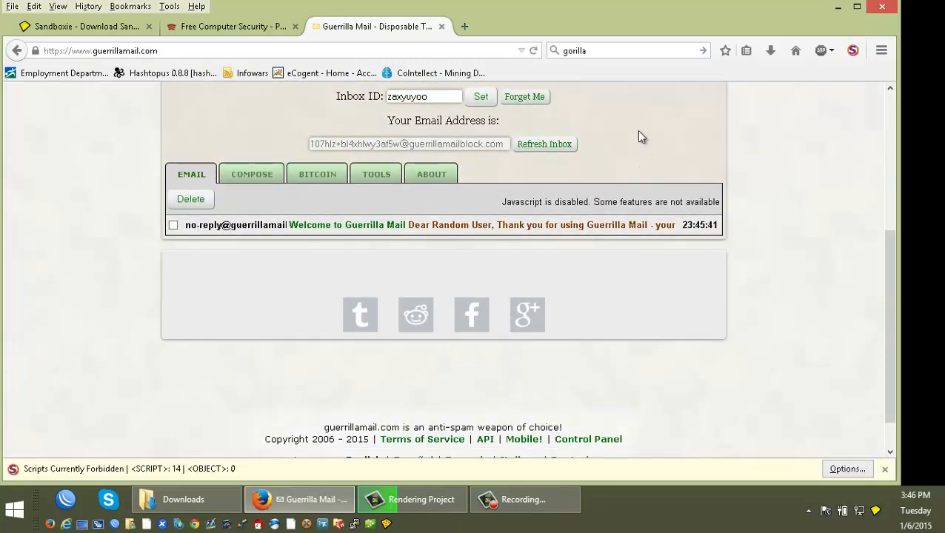
{"action": "left_click", "coordinate": [848, 468]}
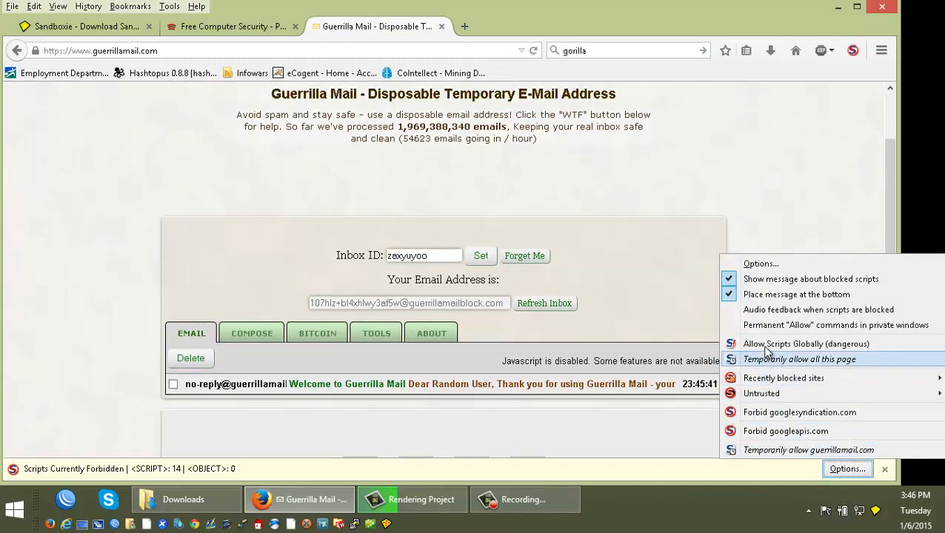
{"action": "mouse_move", "coordinate": [778, 363]}
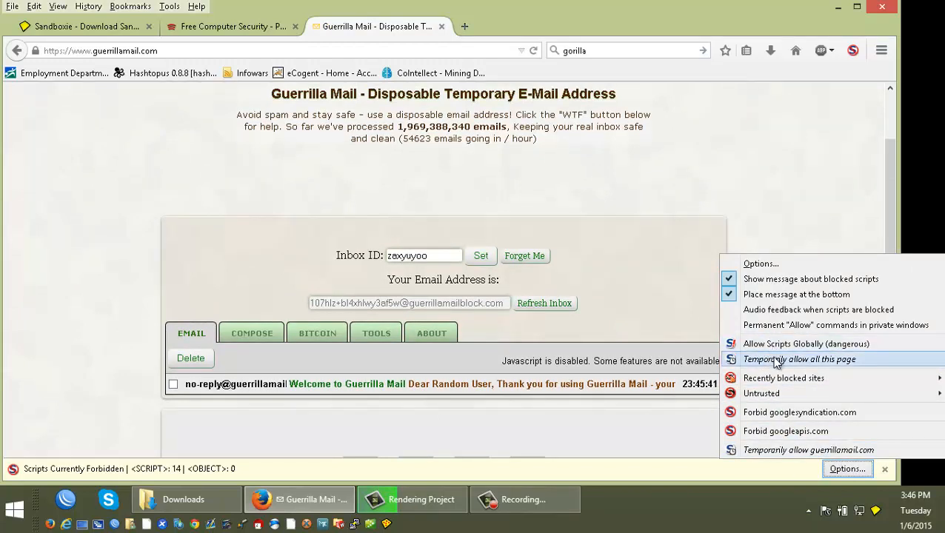
{"action": "left_click", "coordinate": [800, 359]}
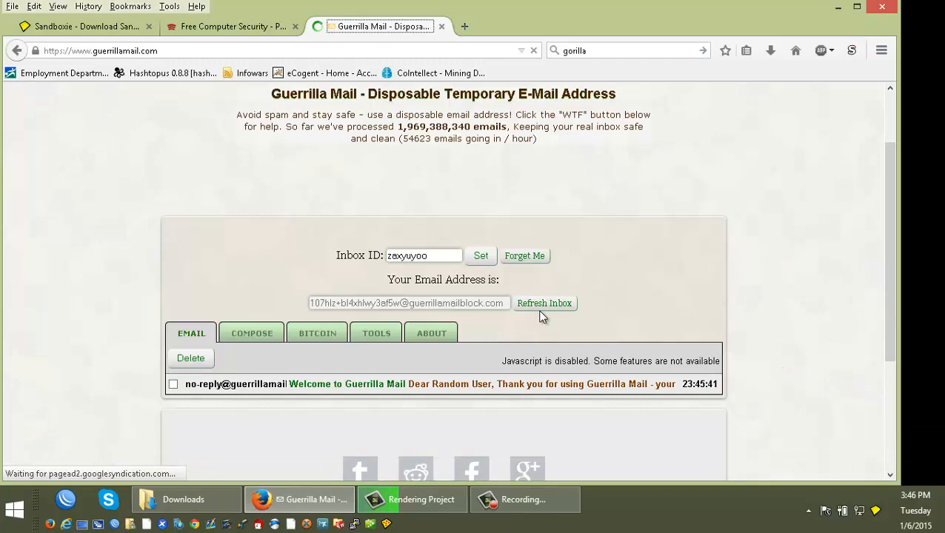
{"action": "mouse_move", "coordinate": [232, 296]}
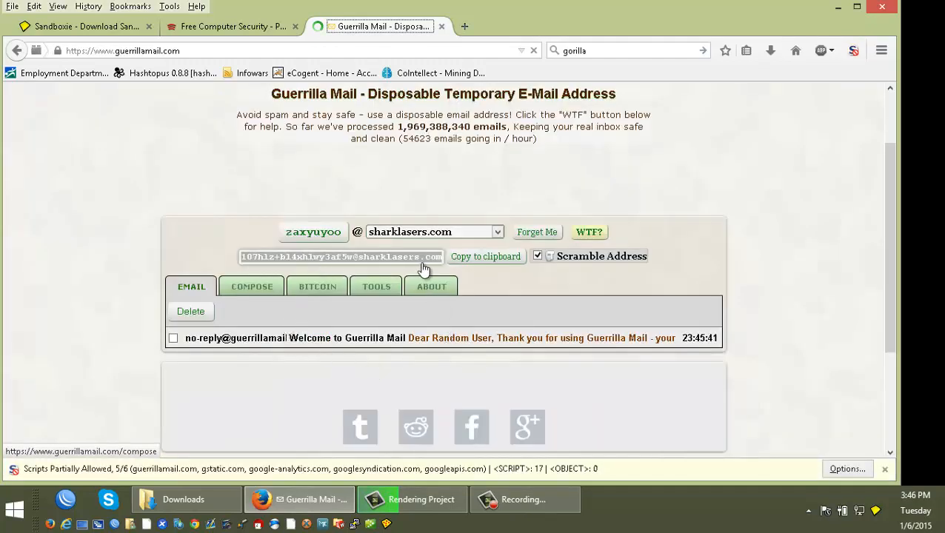
{"action": "left_click", "coordinate": [537, 255]}
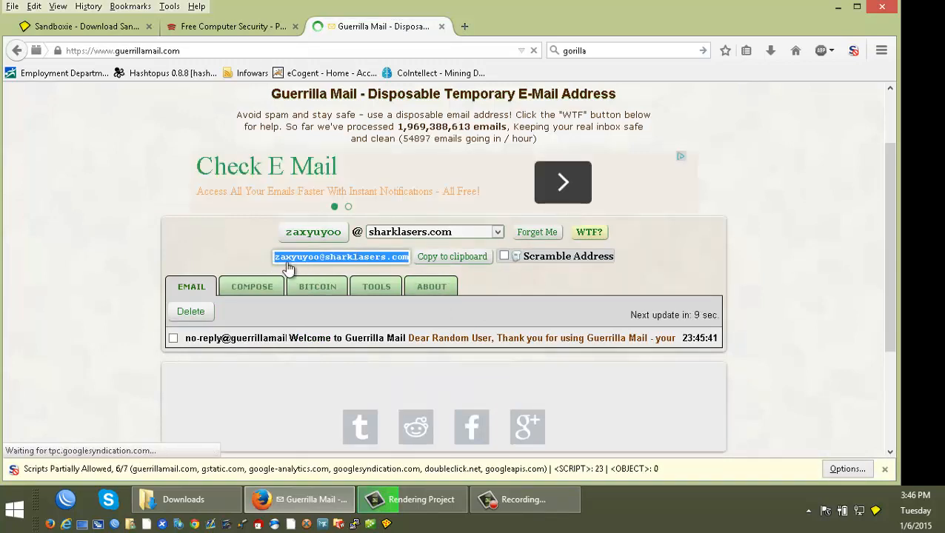
{"action": "left_click", "coordinate": [452, 255]}
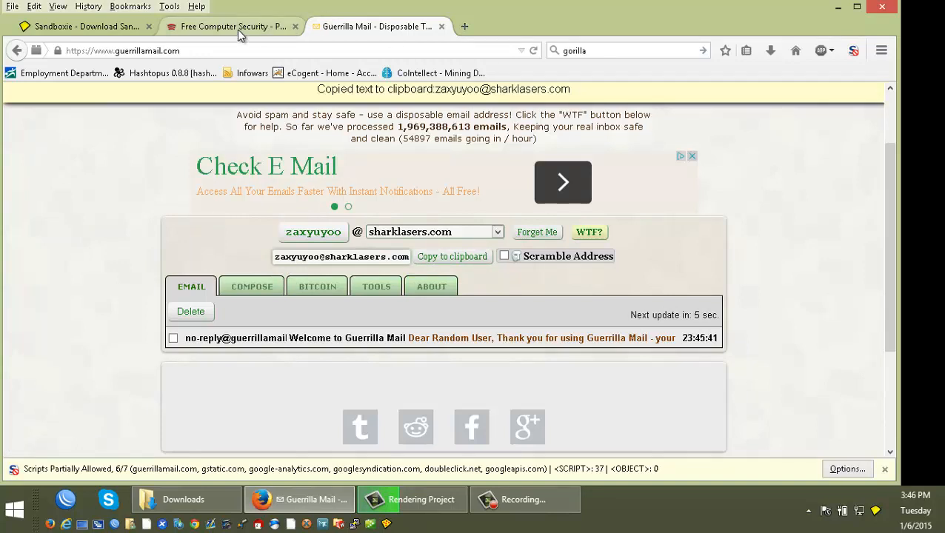
Paste the disposable address into the Secunia email field and untick the product news option
{"action": "left_click", "coordinate": [233, 27]}
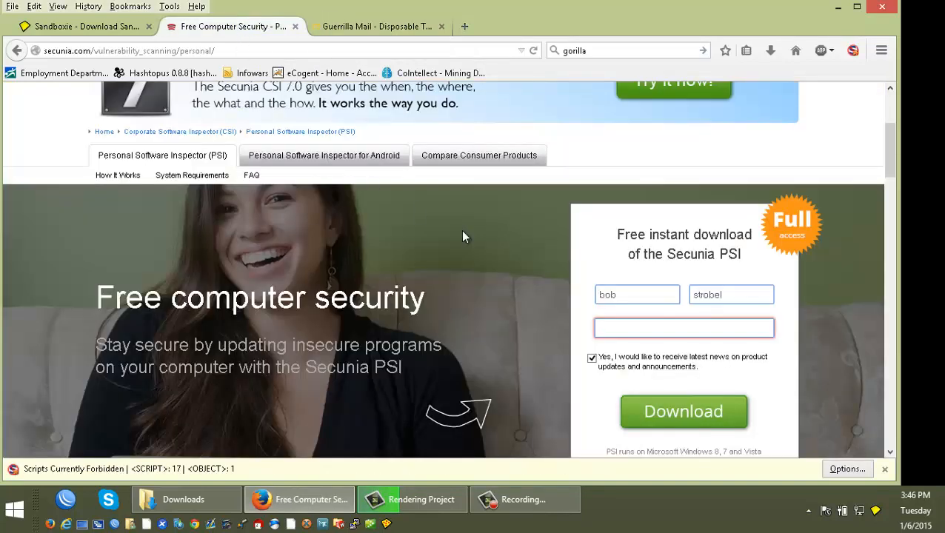
{"action": "right_click", "coordinate": [683, 328]}
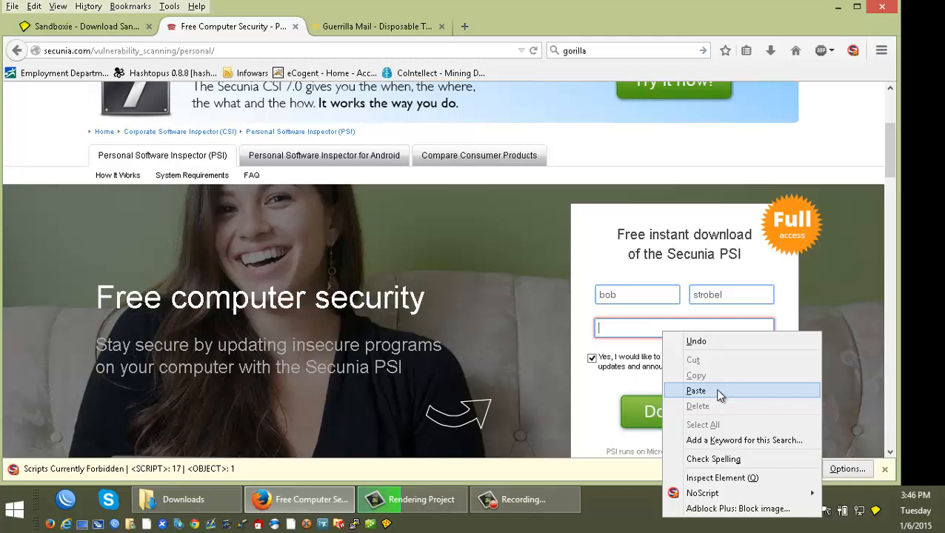
{"action": "left_click", "coordinate": [696, 391]}
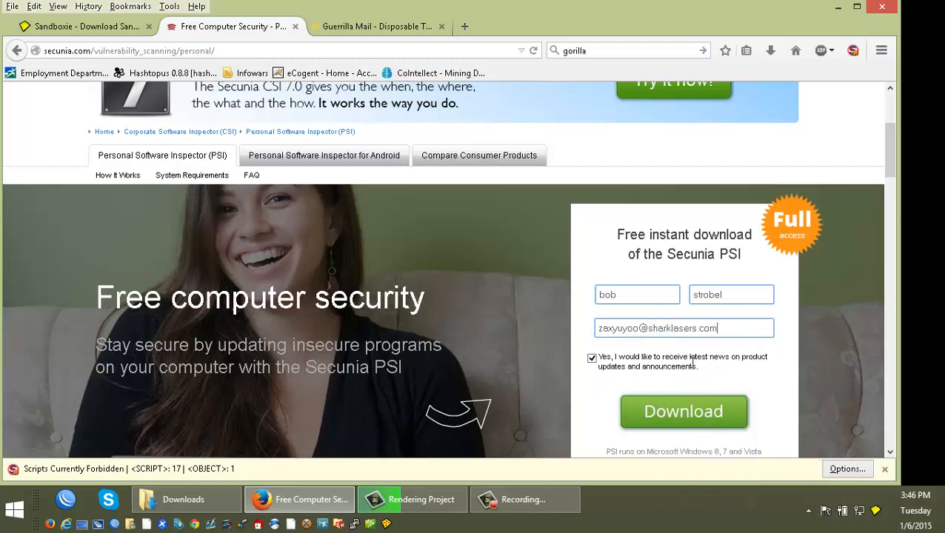
{"action": "left_click", "coordinate": [592, 358]}
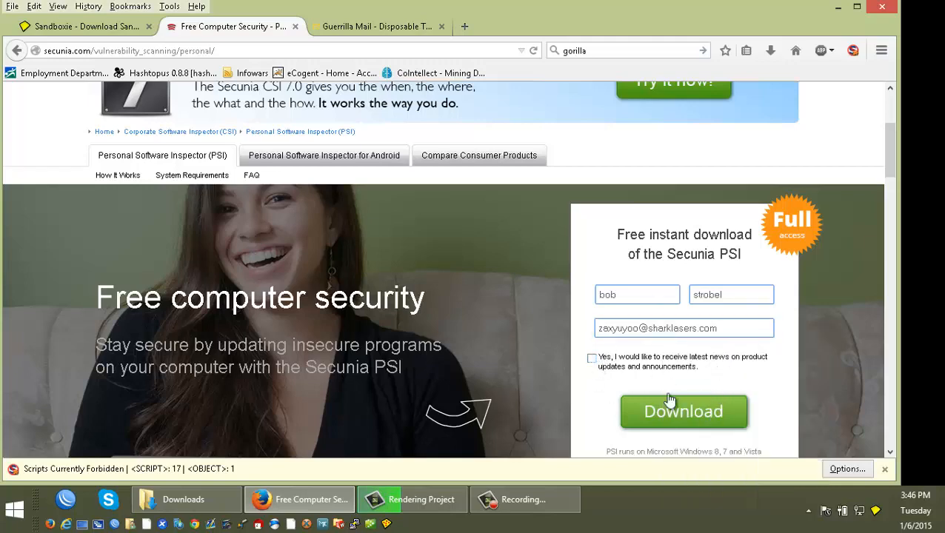
Submit the PSI download form, scroll the thank-you page, and return to the Guerrilla Mail inbox
{"action": "left_click", "coordinate": [684, 411]}
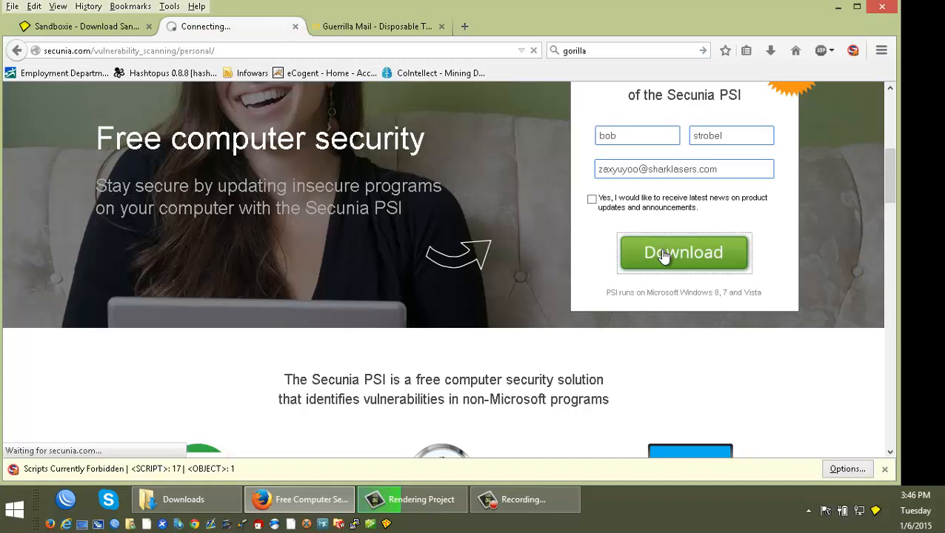
{"action": "mouse_move", "coordinate": [472, 296]}
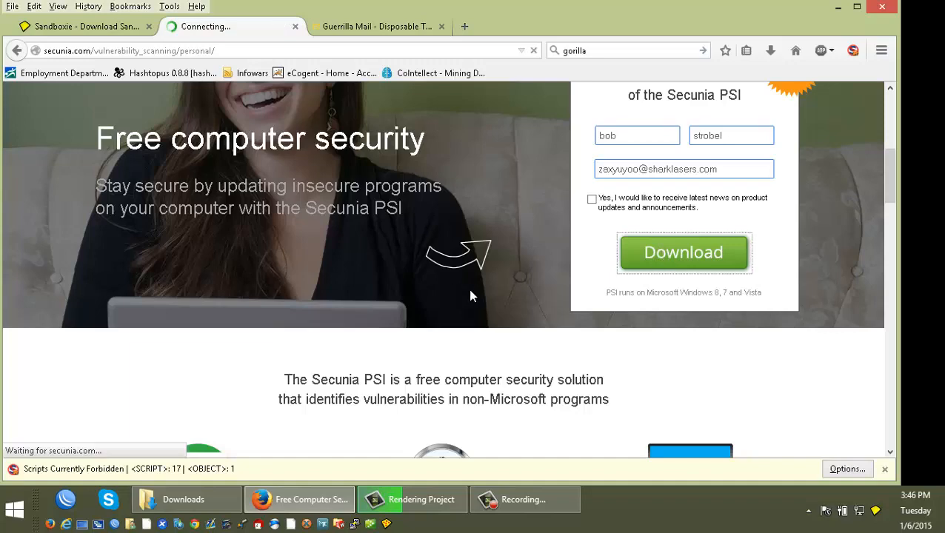
{"action": "left_click", "coordinate": [683, 252]}
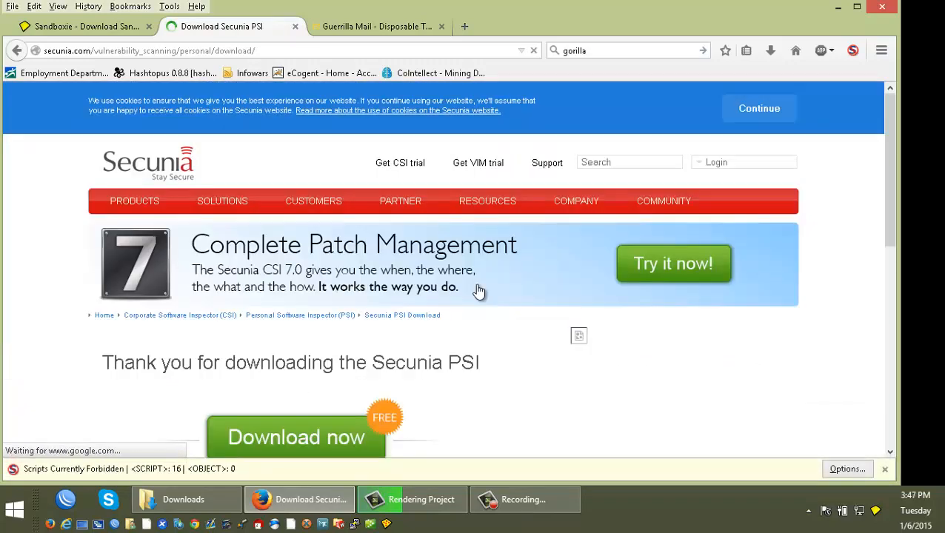
{"action": "scroll", "scroll_direction": "down", "scroll_amount": 3}
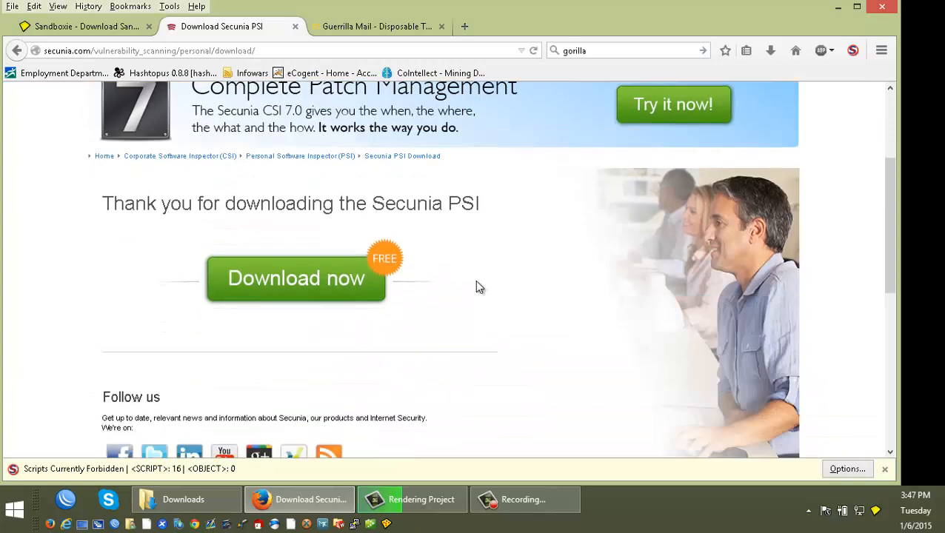
{"action": "scroll", "scroll_direction": "down", "scroll_amount": 3}
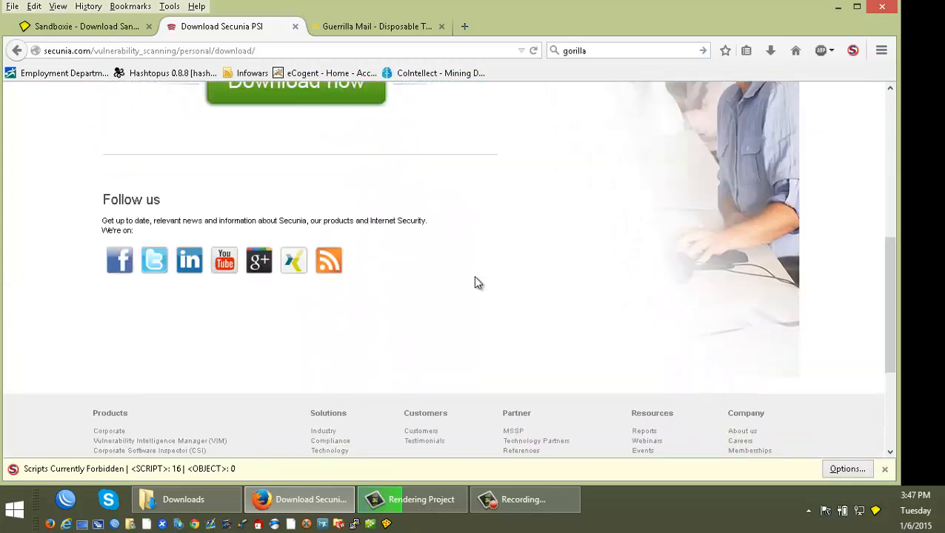
{"action": "scroll", "scroll_direction": "up", "scroll_amount": 3}
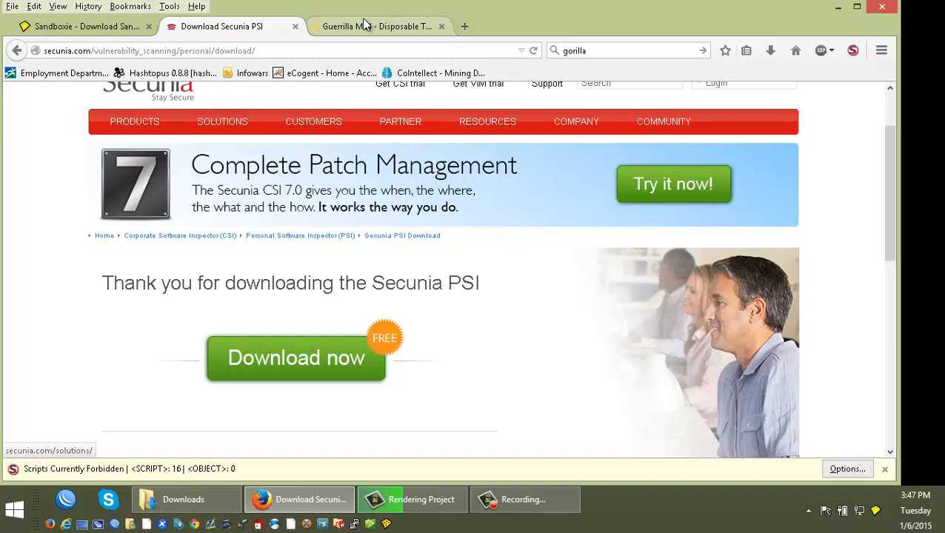
{"action": "left_click", "coordinate": [381, 27]}
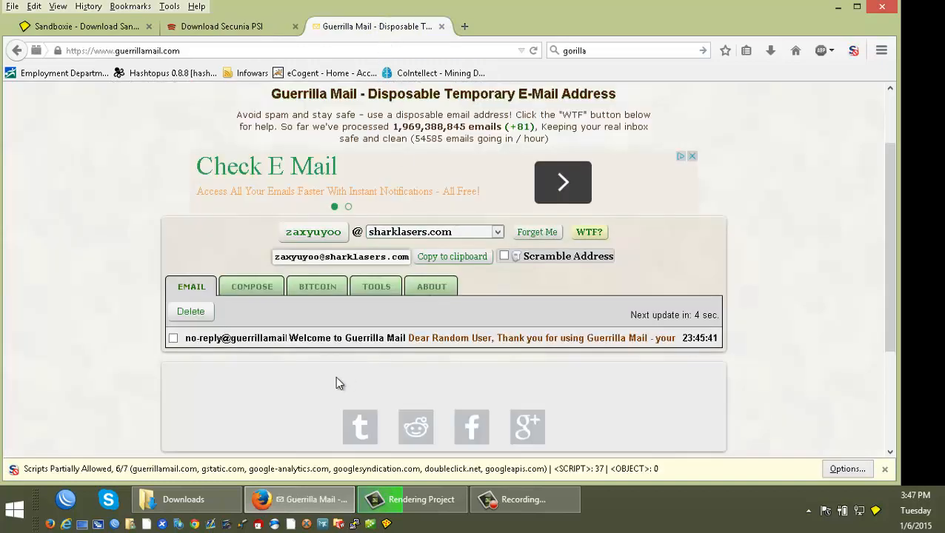
{"action": "mouse_move", "coordinate": [670, 376]}
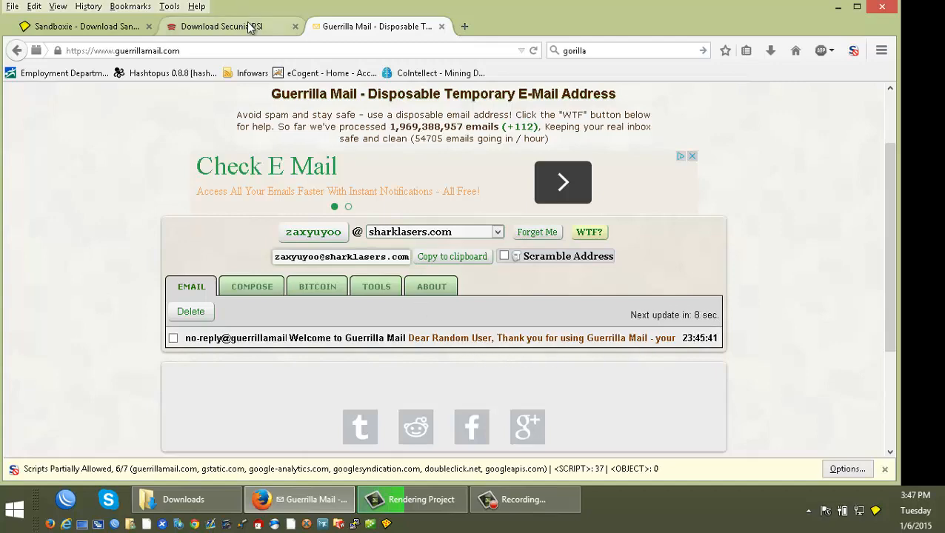
Download PSISetup.exe via 'Download now' and save it to the Desktop
{"action": "left_click", "coordinate": [222, 26]}
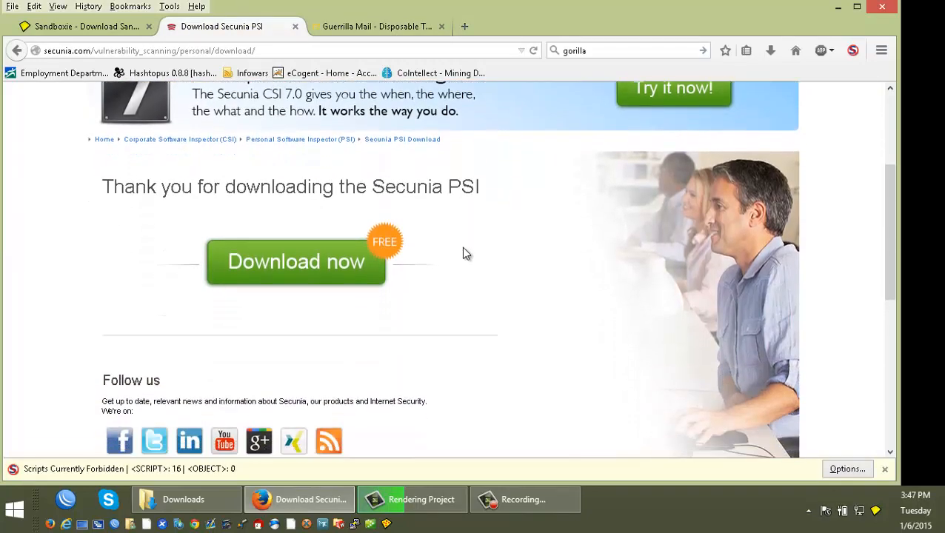
{"action": "scroll", "scroll_direction": "down", "scroll_amount": 3}
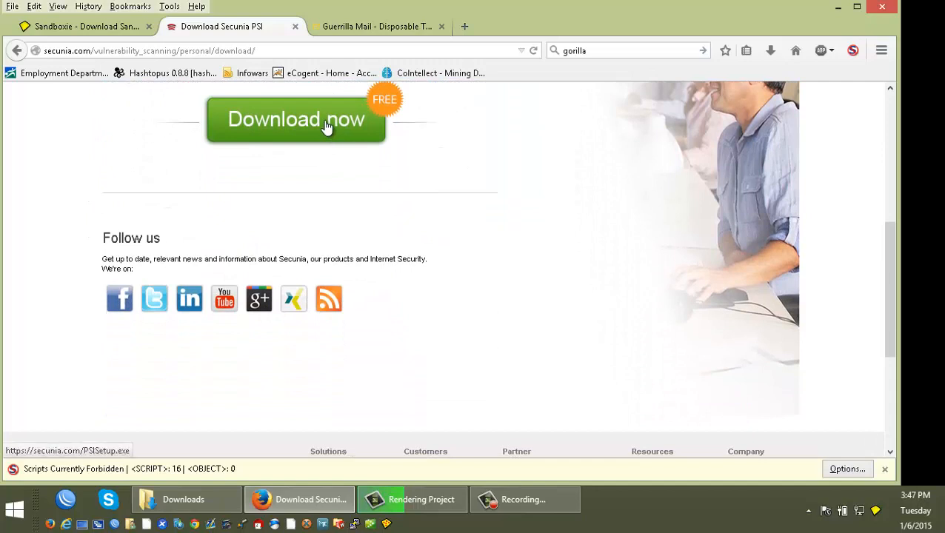
{"action": "left_click", "coordinate": [322, 125]}
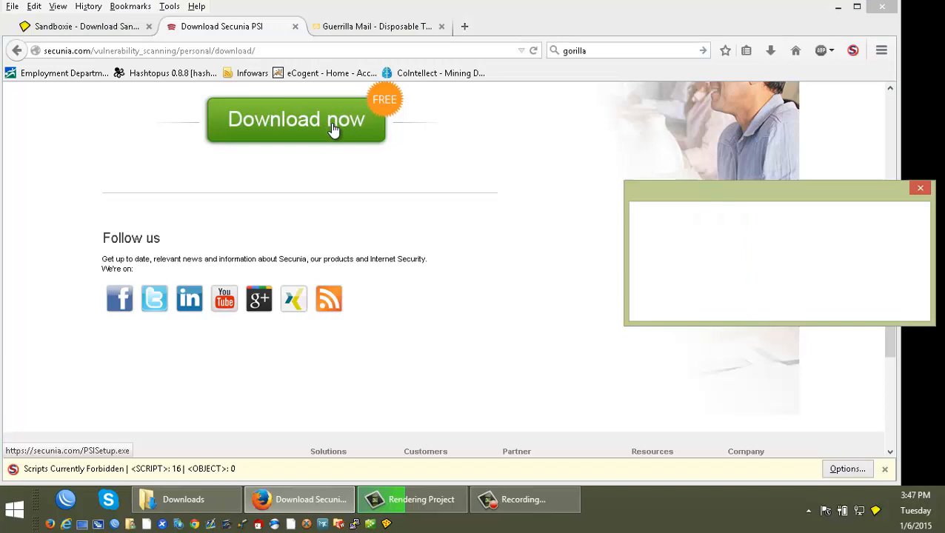
{"action": "left_click", "coordinate": [294, 119]}
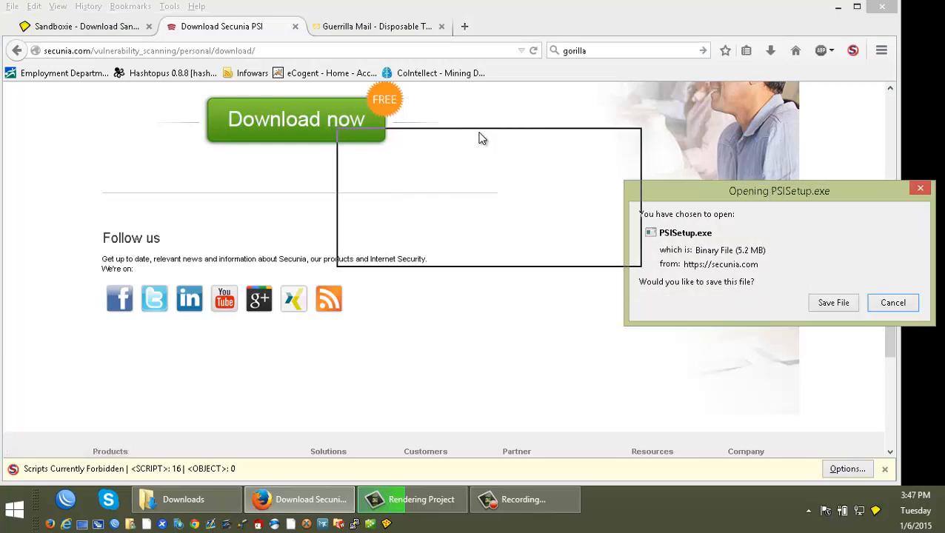
{"action": "left_click", "coordinate": [832, 303]}
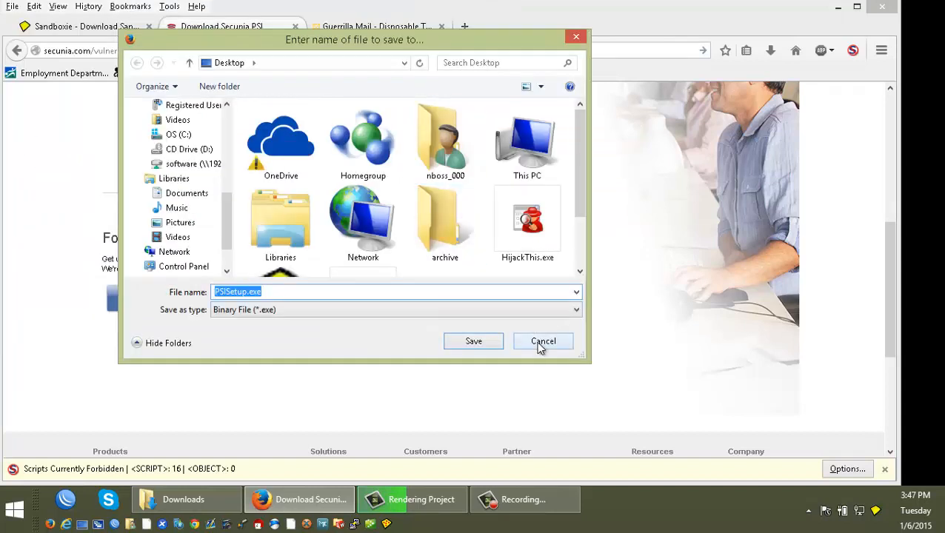
{"action": "left_click", "coordinate": [543, 340]}
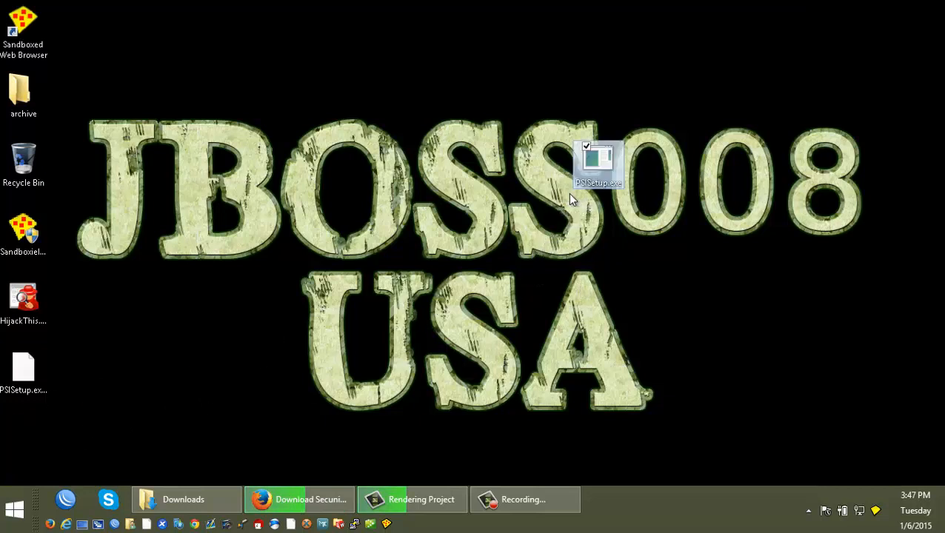
{"action": "mouse_move", "coordinate": [694, 286]}
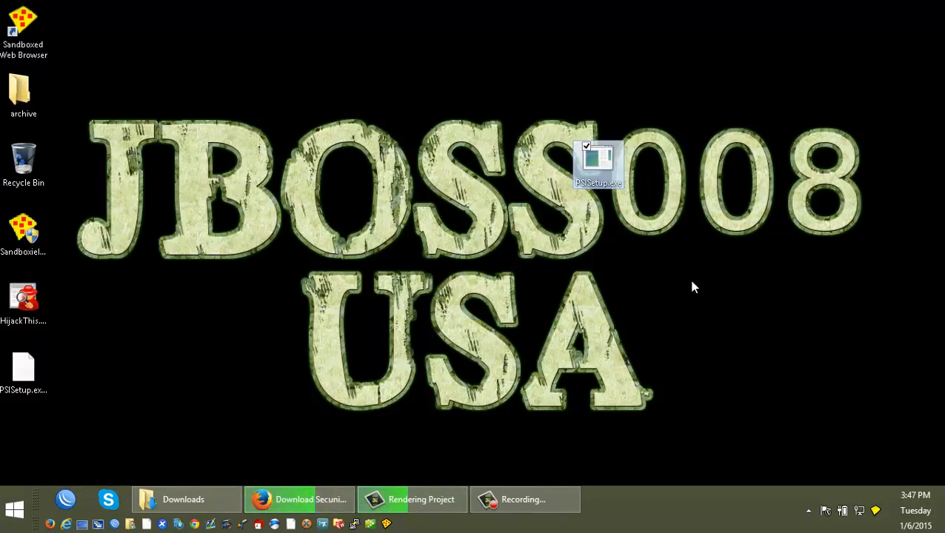
{"action": "mouse_move", "coordinate": [578, 367]}
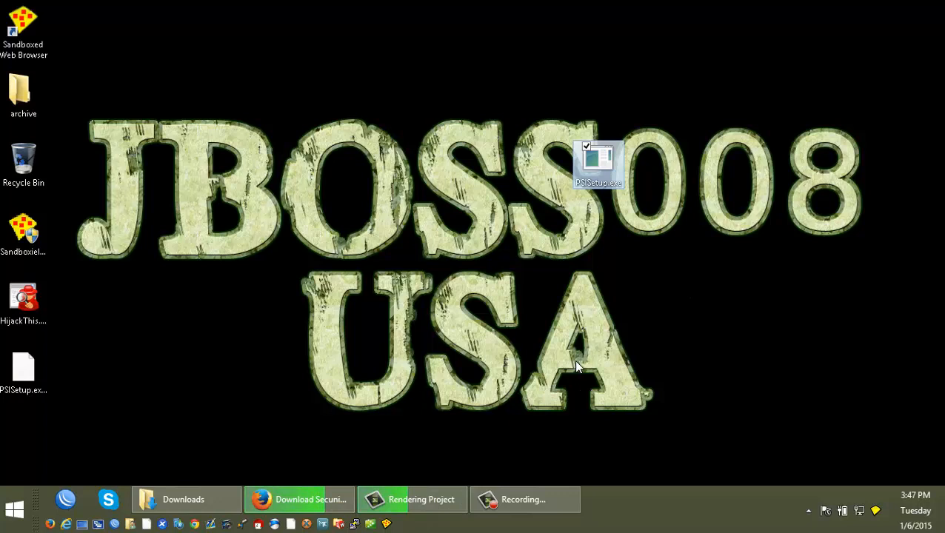
{"action": "mouse_move", "coordinate": [580, 353]}
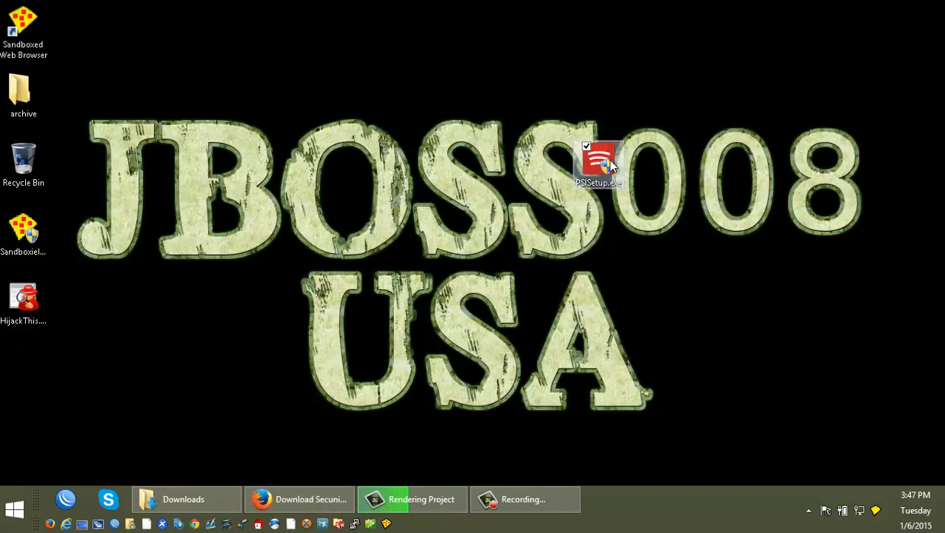
{"action": "mouse_move", "coordinate": [610, 159]}
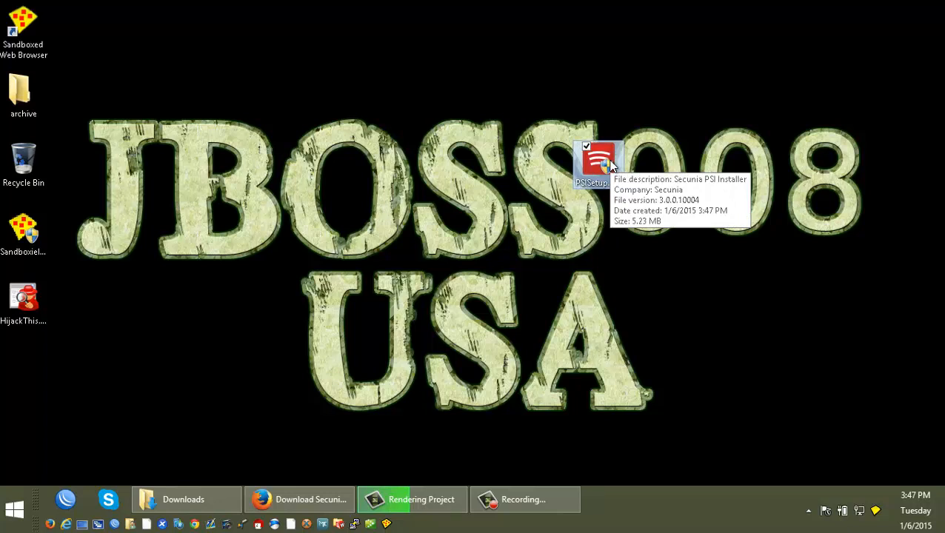
Run PSISetup in English, accept the license, keep 'Update programs automatically', and finish installing
{"action": "double_click", "coordinate": [597, 160]}
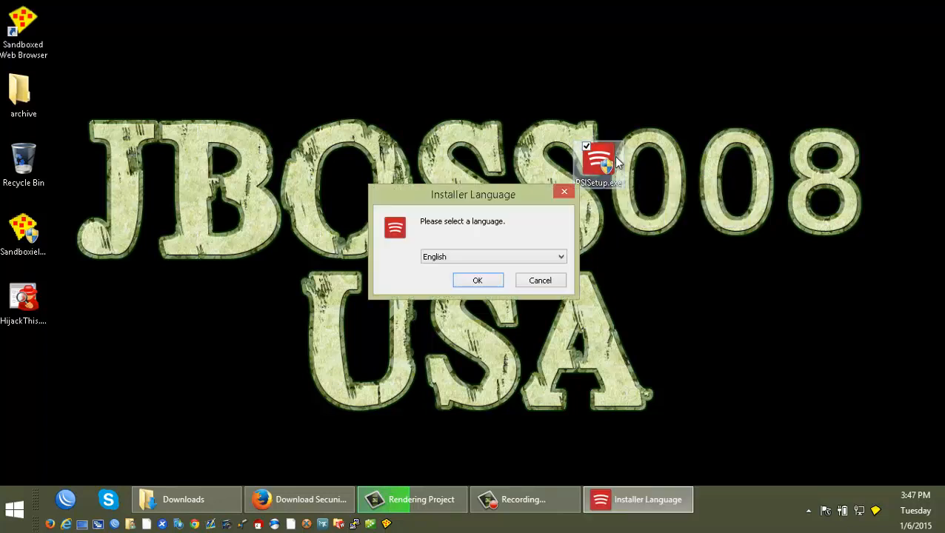
{"action": "mouse_move", "coordinate": [509, 321]}
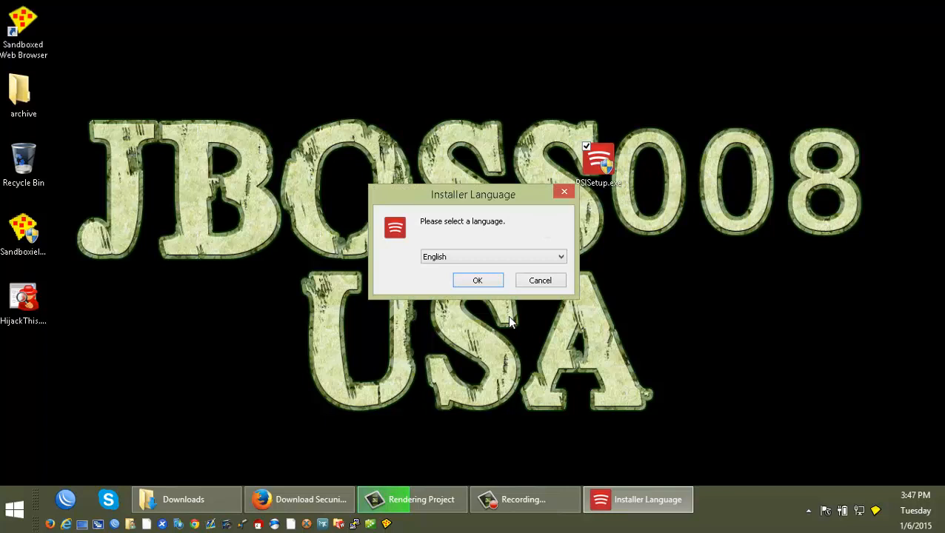
{"action": "left_click", "coordinate": [478, 280]}
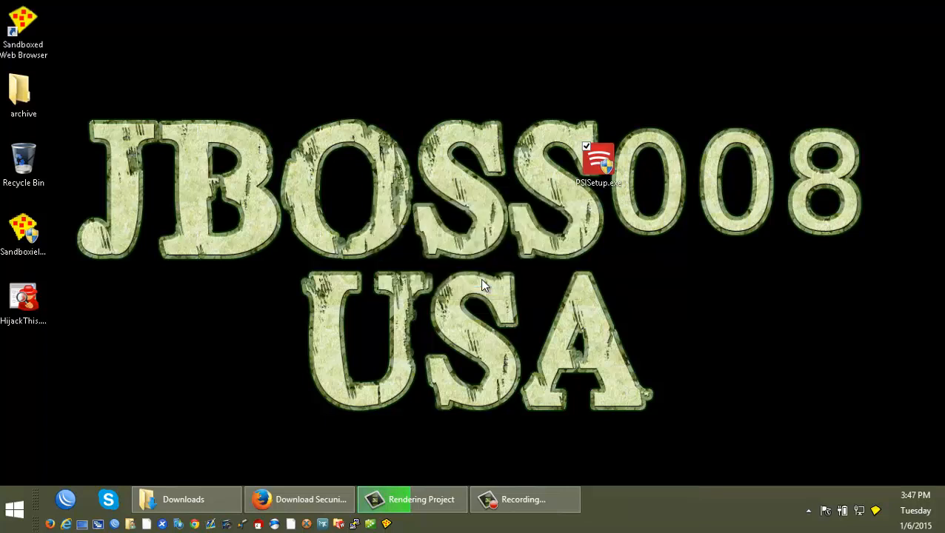
{"action": "double_click", "coordinate": [605, 157]}
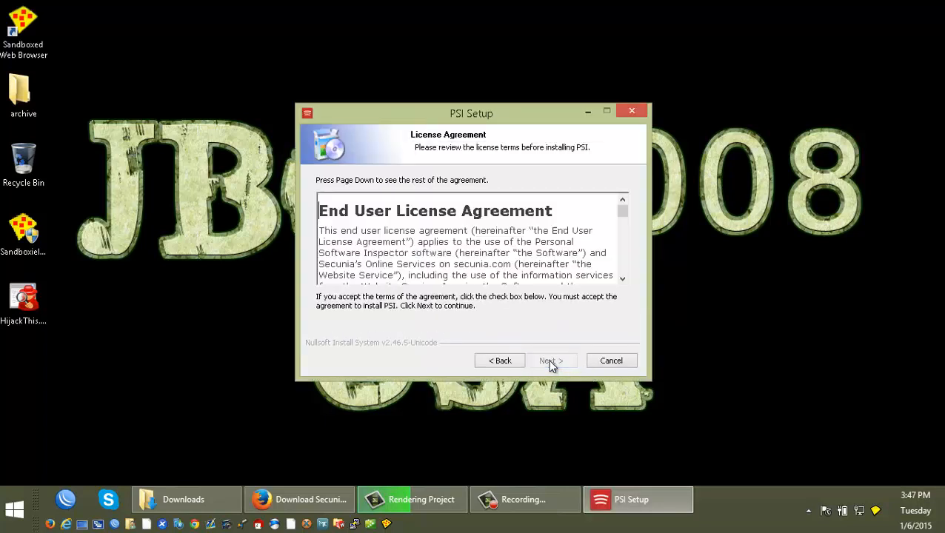
{"action": "left_click", "coordinate": [320, 328]}
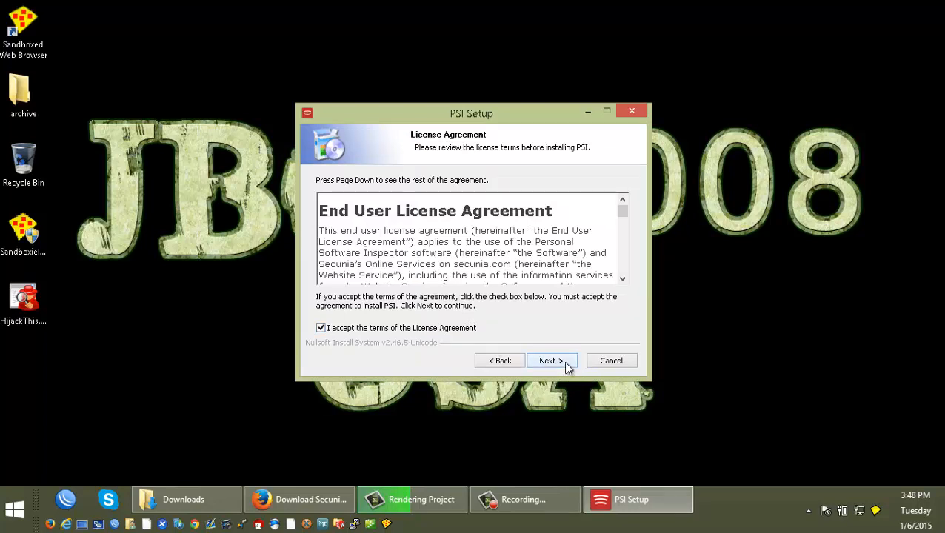
{"action": "left_click", "coordinate": [552, 361]}
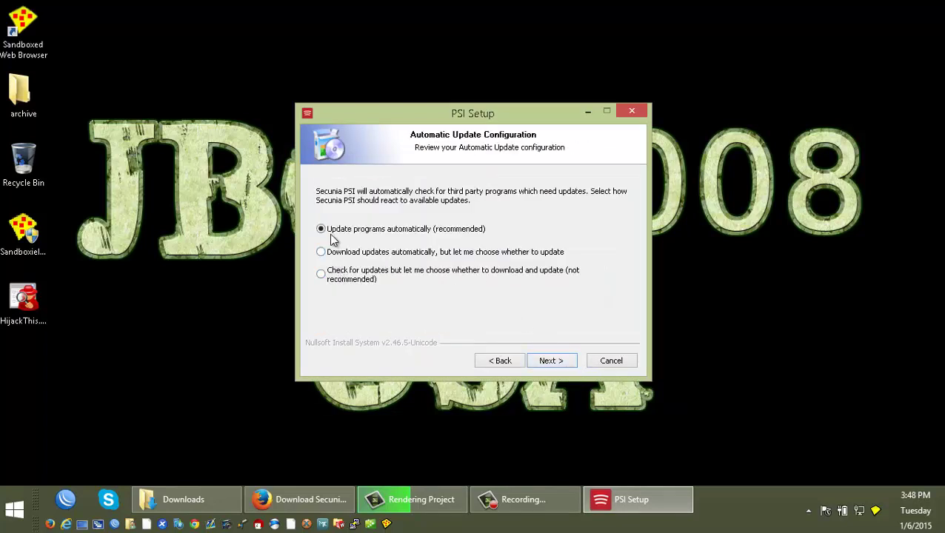
{"action": "mouse_move", "coordinate": [320, 298]}
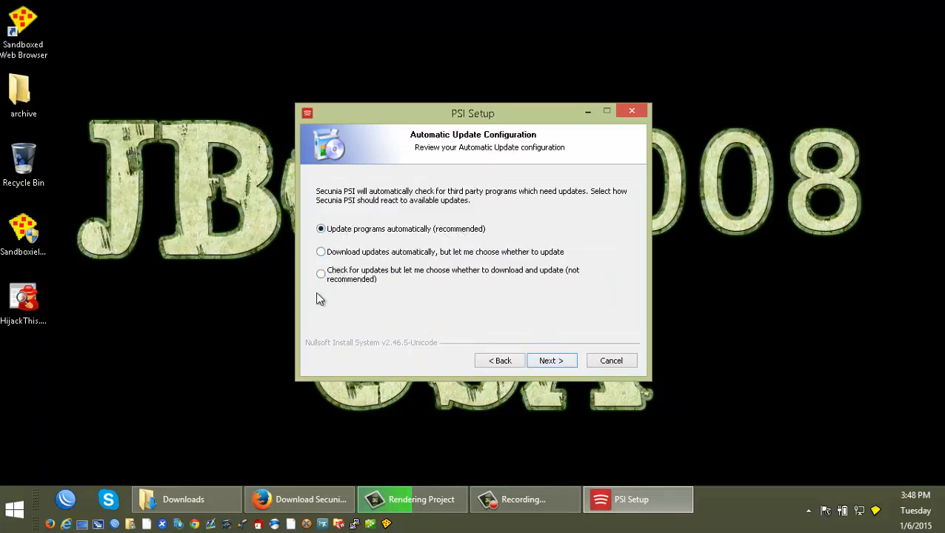
{"action": "mouse_move", "coordinate": [497, 236]}
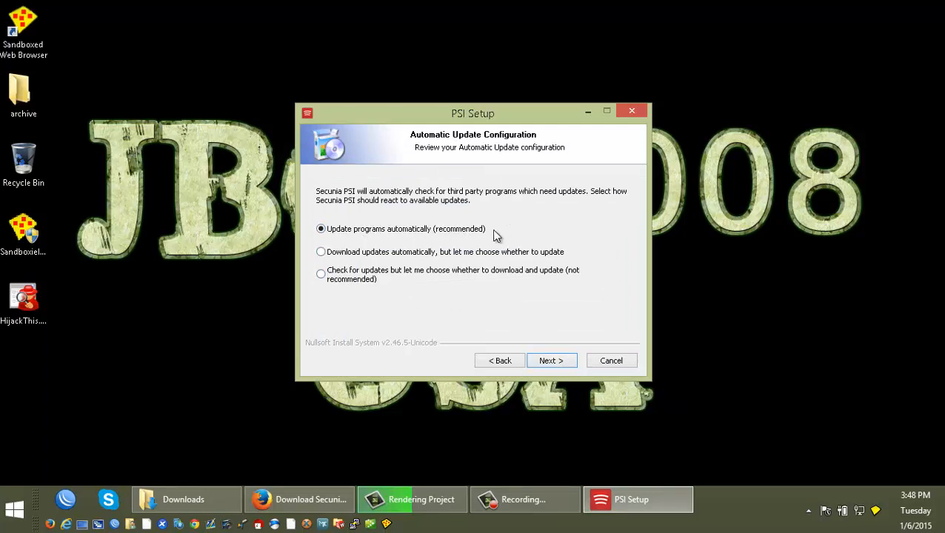
{"action": "mouse_move", "coordinate": [564, 380]}
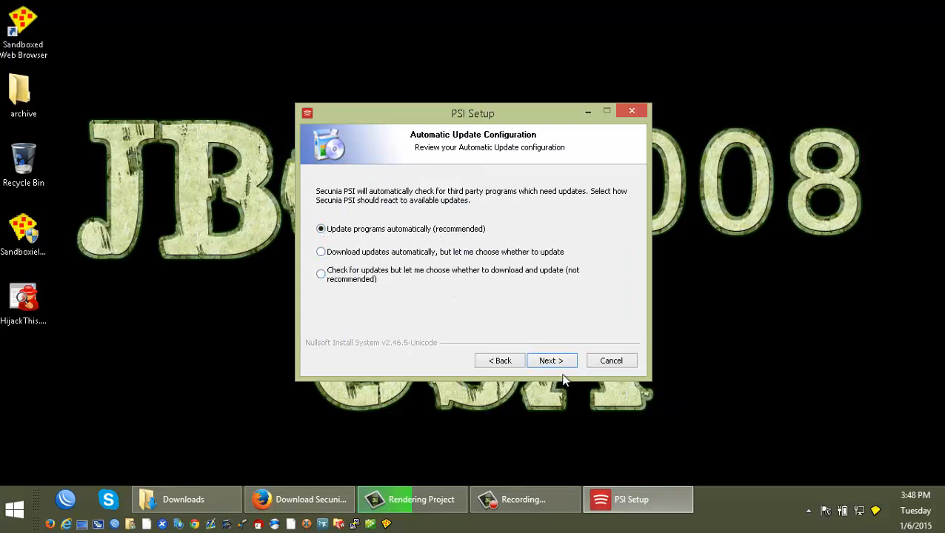
{"action": "mouse_move", "coordinate": [569, 365]}
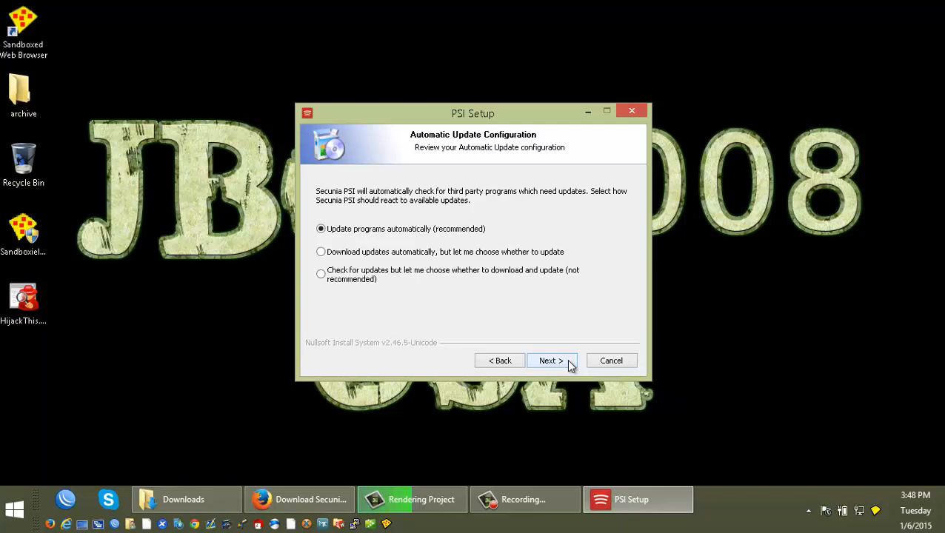
{"action": "left_click", "coordinate": [551, 360]}
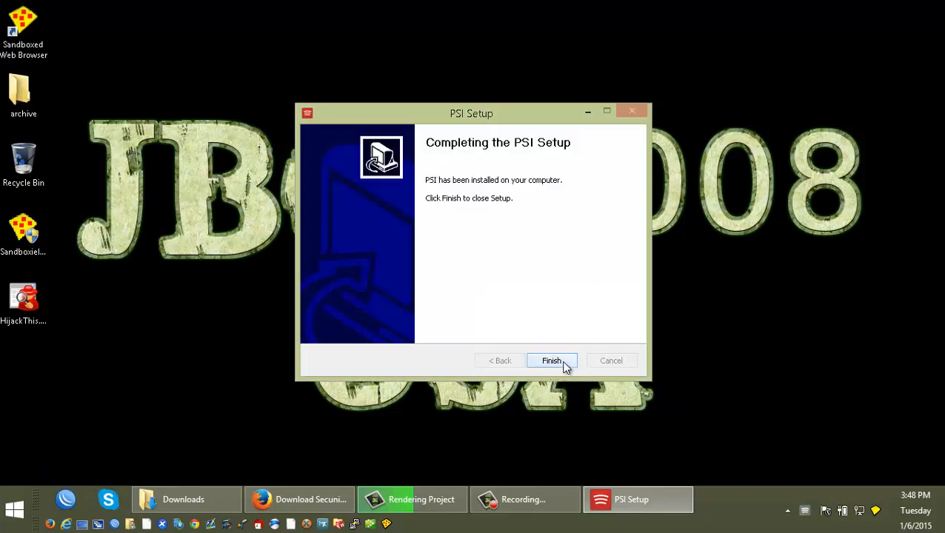
{"action": "left_click", "coordinate": [551, 361]}
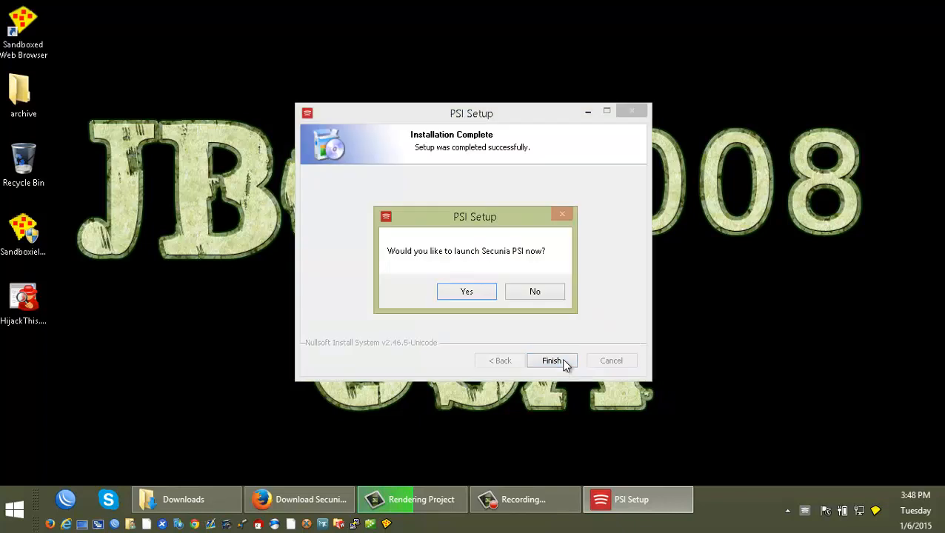
{"action": "mouse_move", "coordinate": [513, 271]}
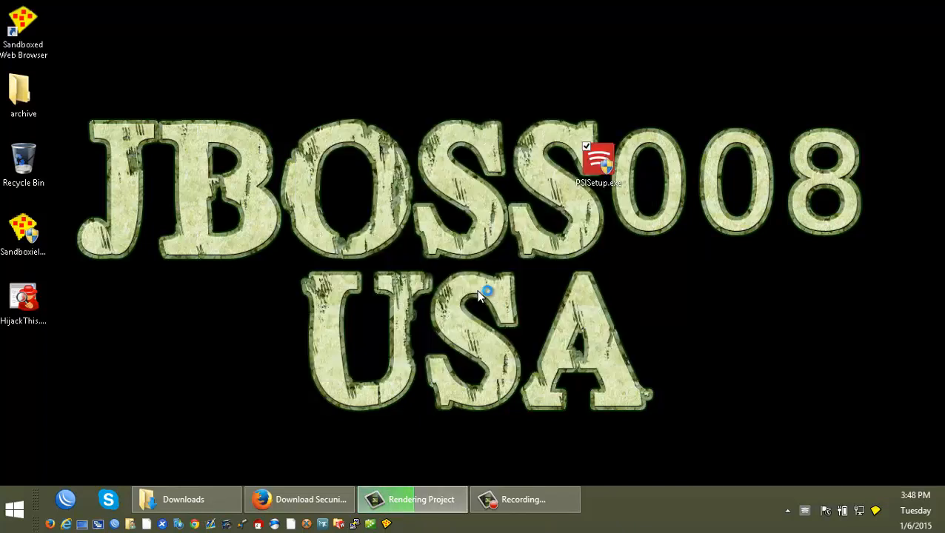
Bring the loading Secunia PSI window forward and check its entry under Start > Programs
{"action": "double_click", "coordinate": [606, 156]}
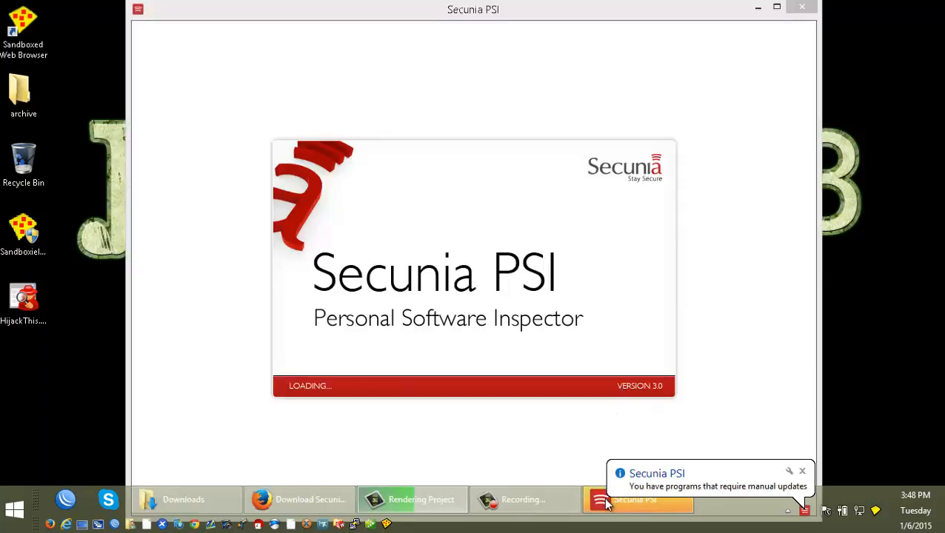
{"action": "left_click", "coordinate": [802, 472]}
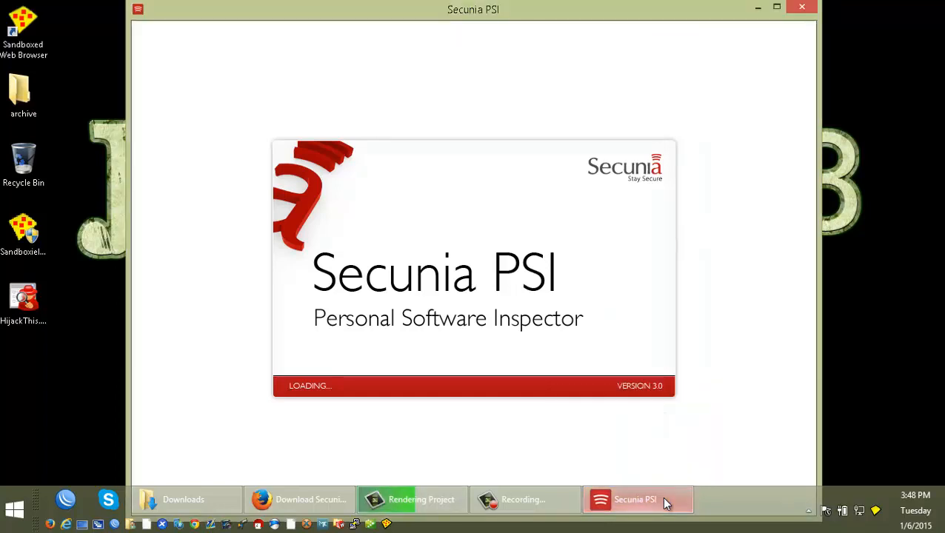
{"action": "mouse_move", "coordinate": [561, 329]}
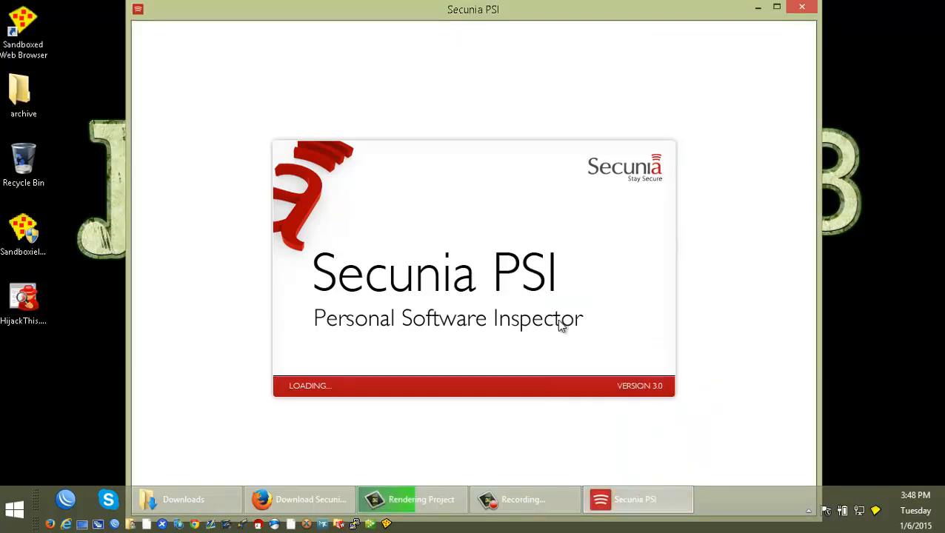
{"action": "mouse_move", "coordinate": [725, 446]}
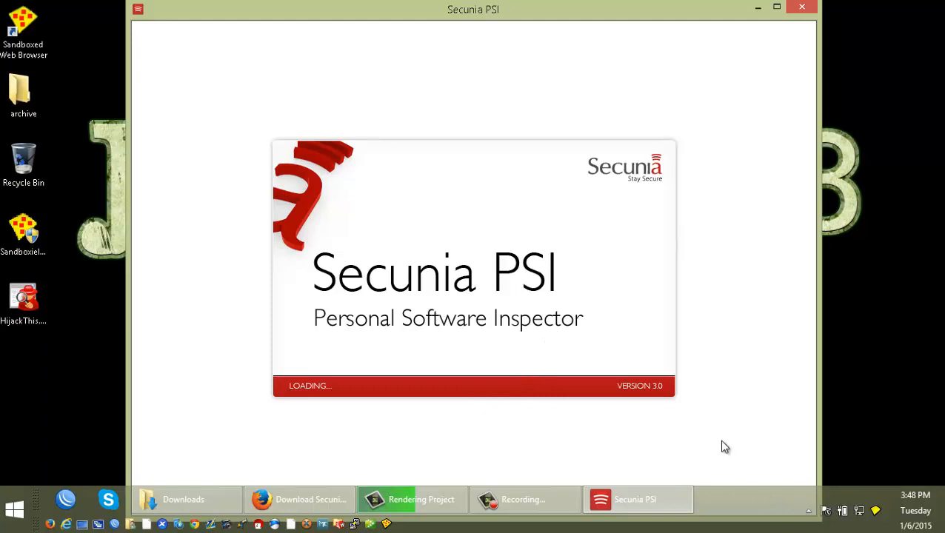
{"action": "mouse_move", "coordinate": [768, 501]}
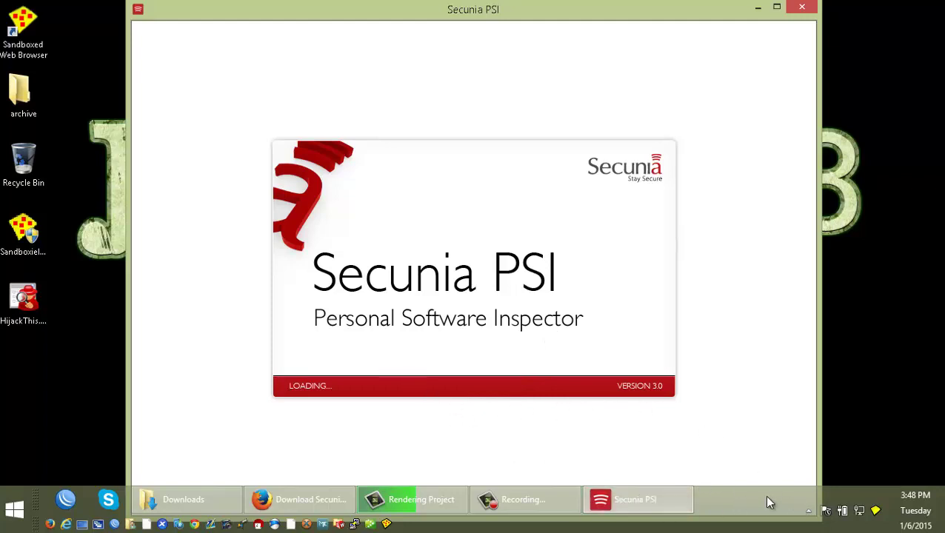
{"action": "mouse_move", "coordinate": [628, 462]}
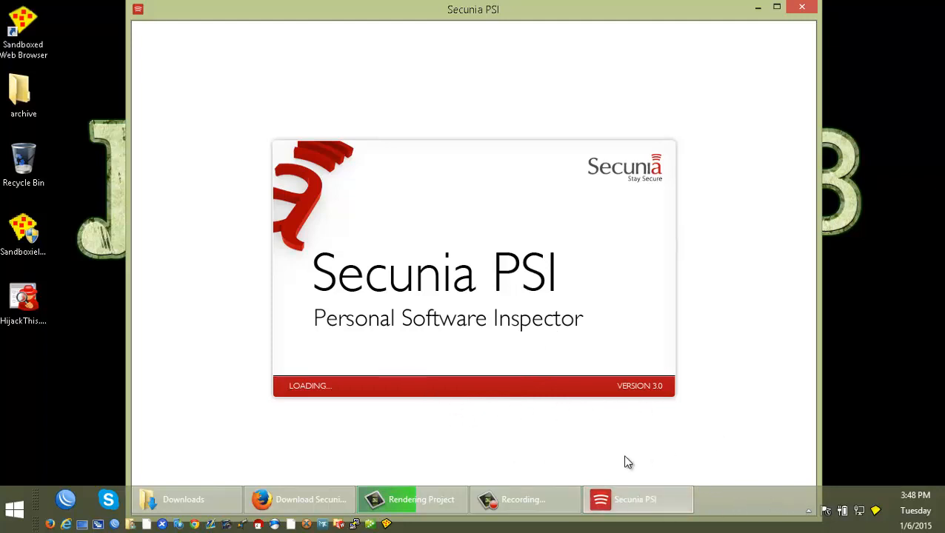
{"action": "mouse_move", "coordinate": [644, 462]}
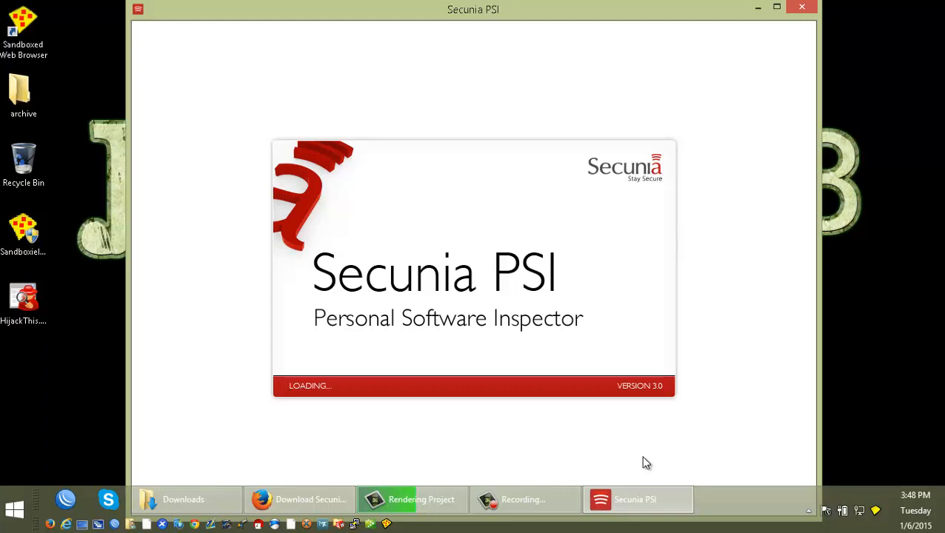
{"action": "mouse_move", "coordinate": [649, 436]}
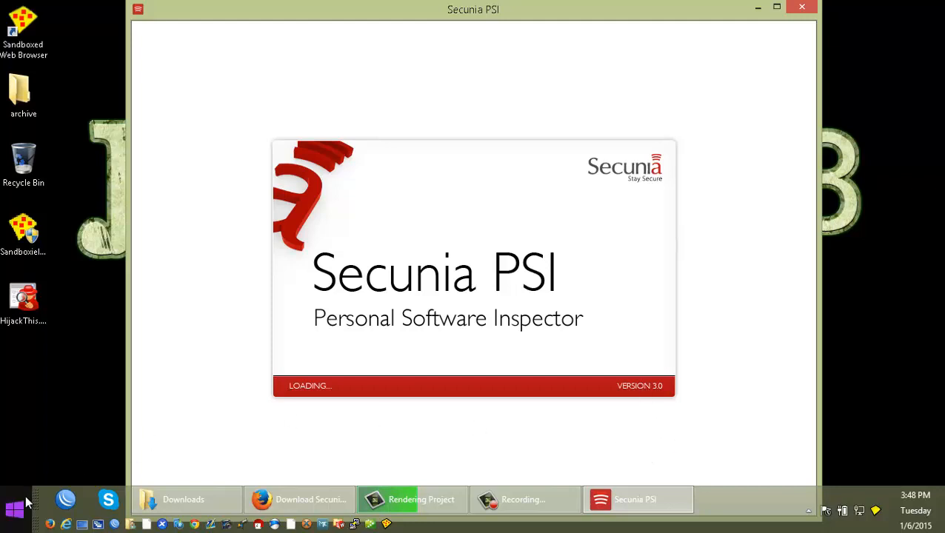
{"action": "left_click", "coordinate": [11, 503]}
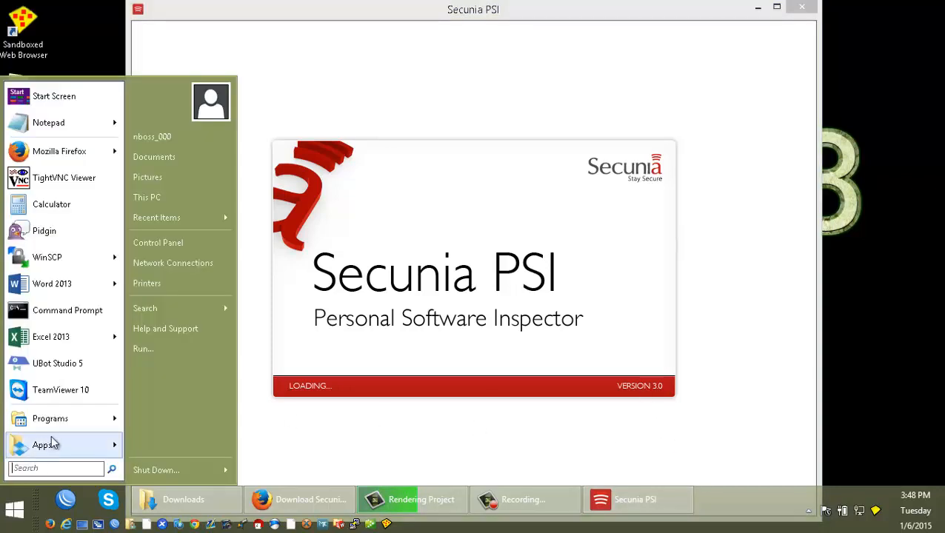
{"action": "left_click", "coordinate": [49, 418]}
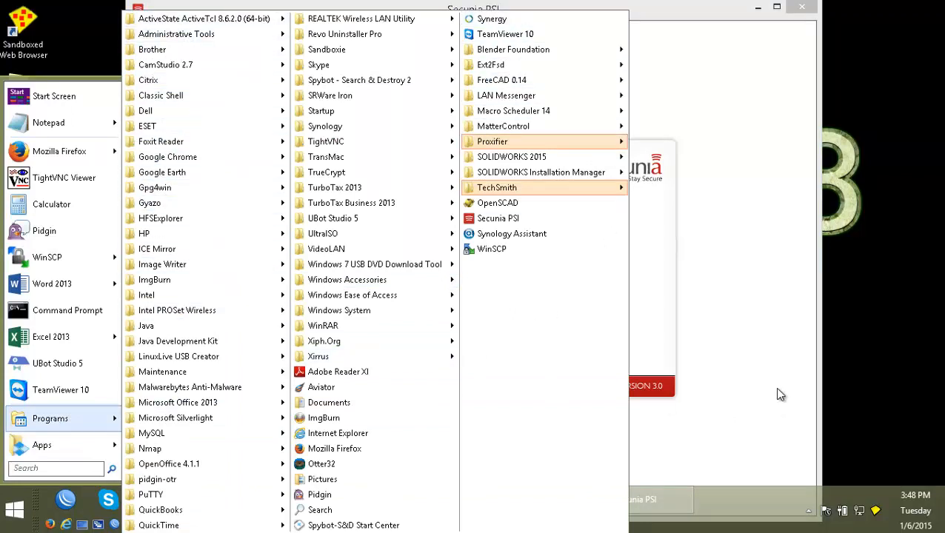
{"action": "left_click", "coordinate": [496, 218]}
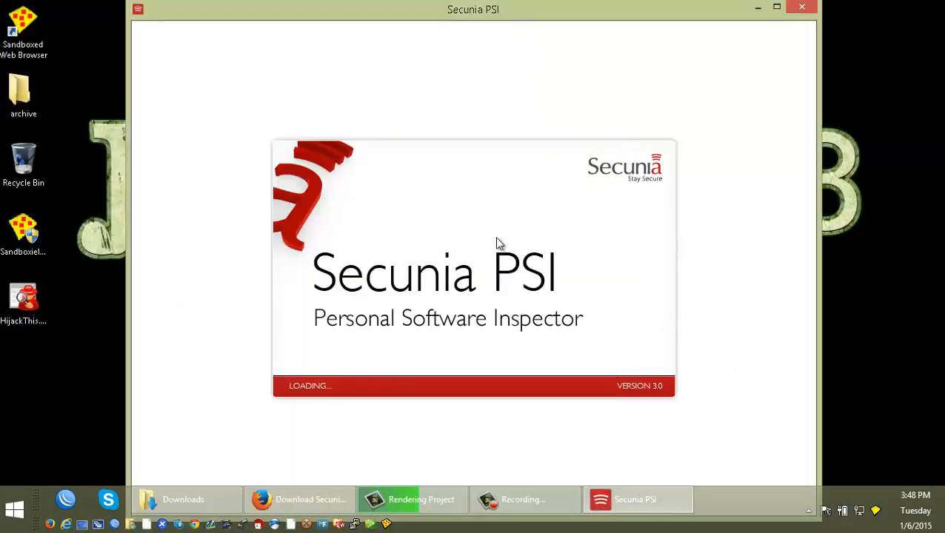
{"action": "mouse_move", "coordinate": [607, 307]}
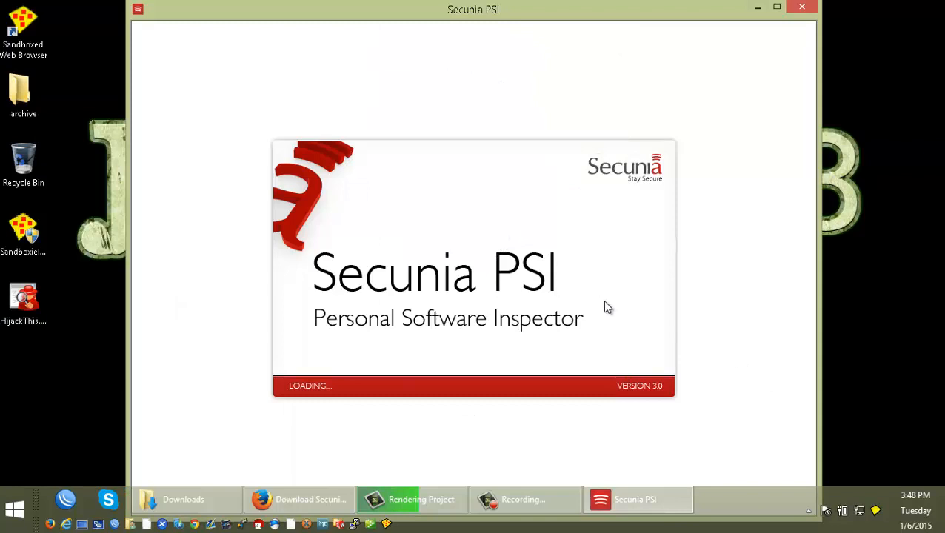
{"action": "mouse_move", "coordinate": [625, 253]}
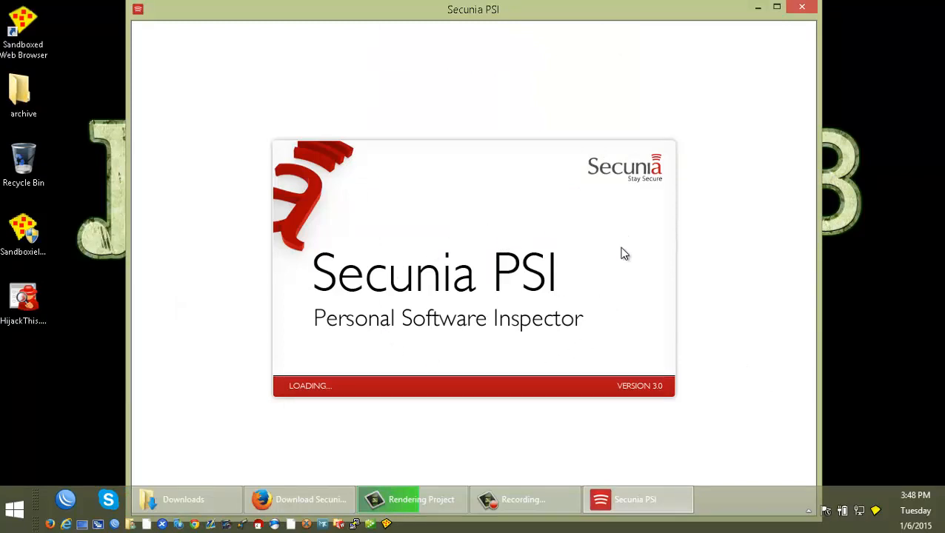
{"action": "mouse_move", "coordinate": [610, 282]}
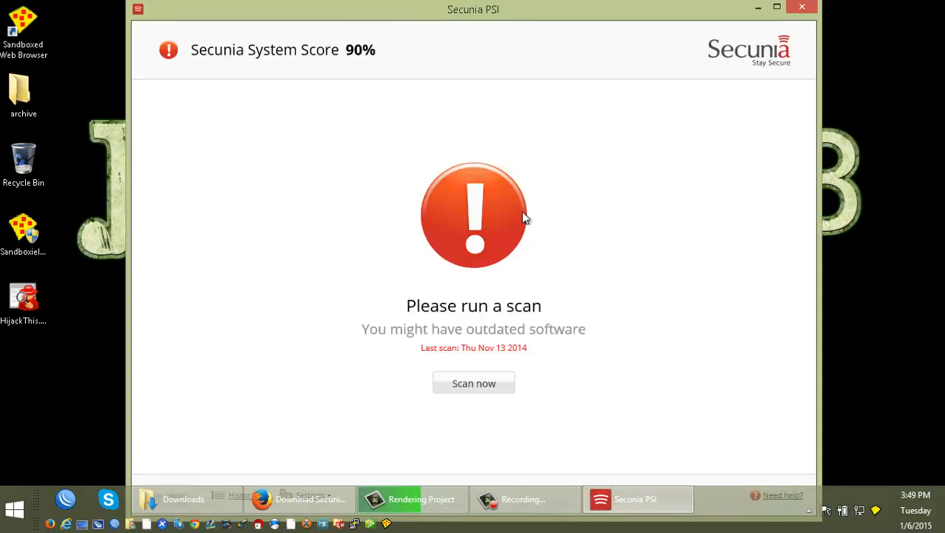
{"action": "left_click", "coordinate": [473, 383]}
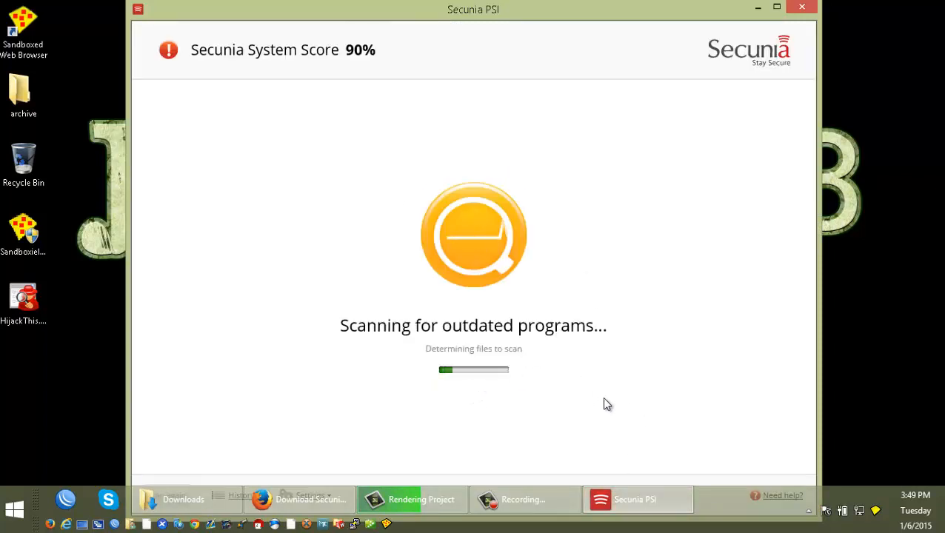
{"action": "mouse_move", "coordinate": [739, 317]}
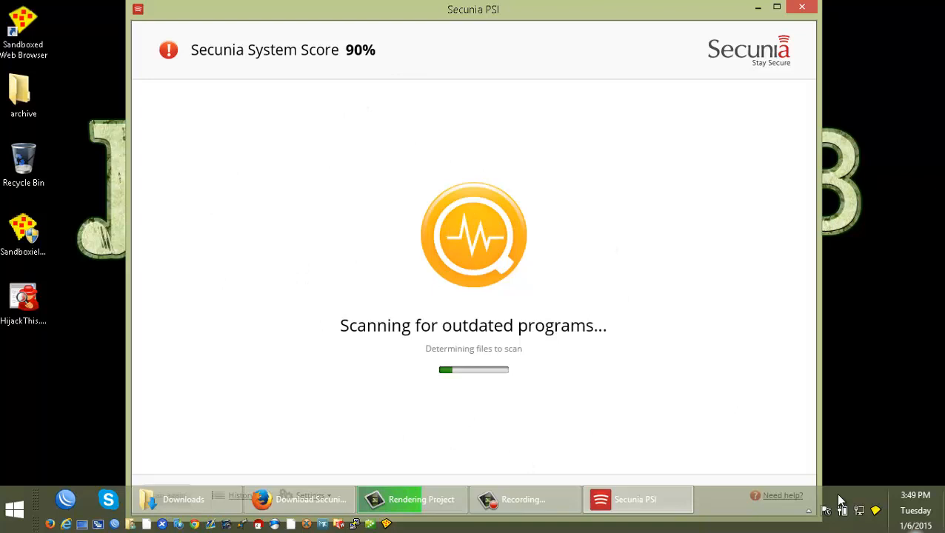
{"action": "mouse_move", "coordinate": [627, 323]}
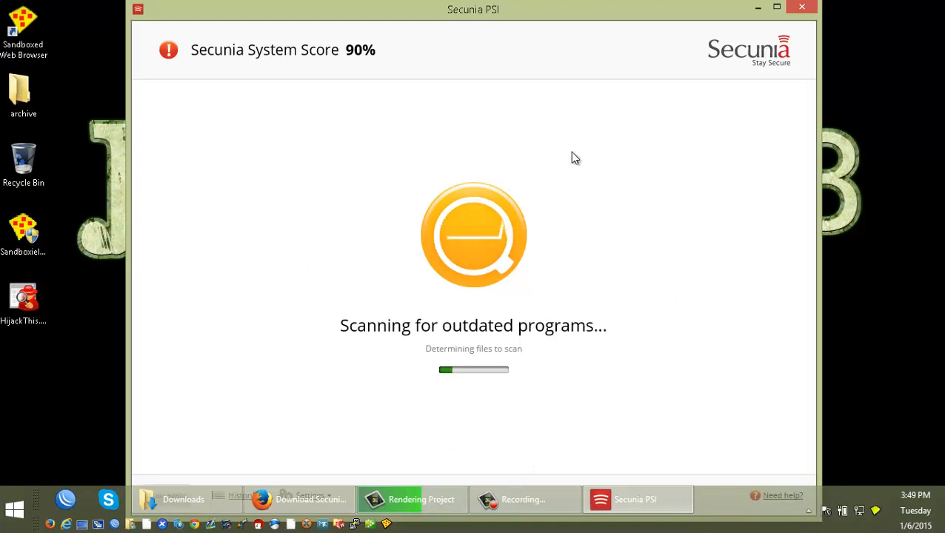
{"action": "mouse_move", "coordinate": [615, 282]}
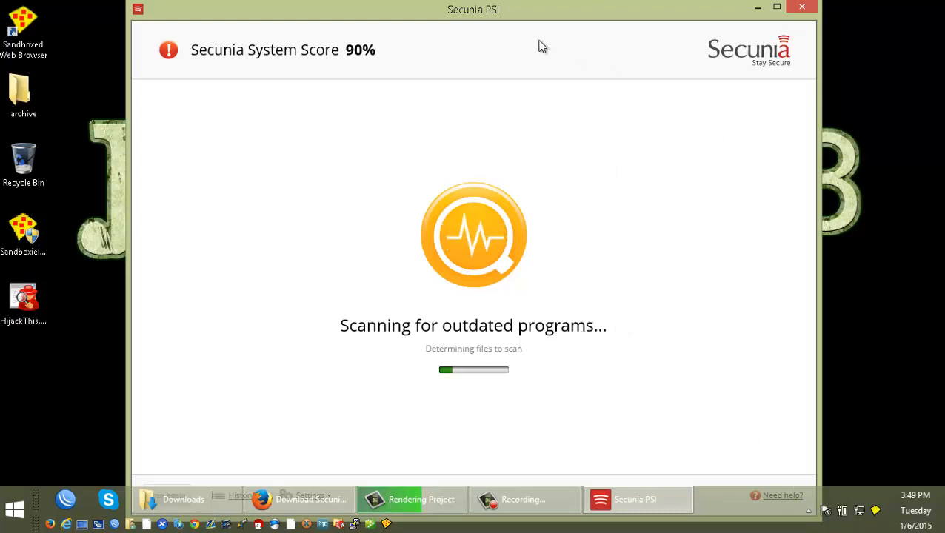
{"action": "mouse_move", "coordinate": [498, 10]}
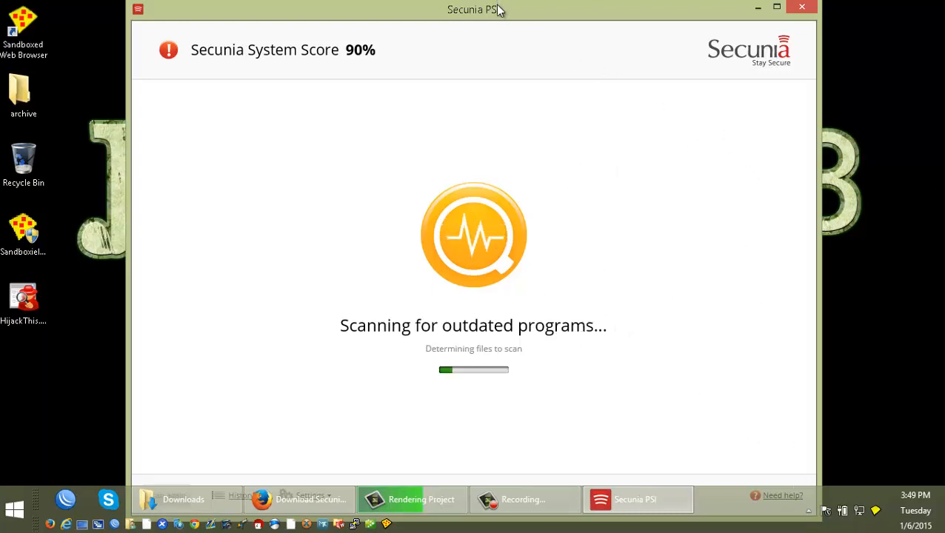
{"action": "mouse_move", "coordinate": [502, 26]}
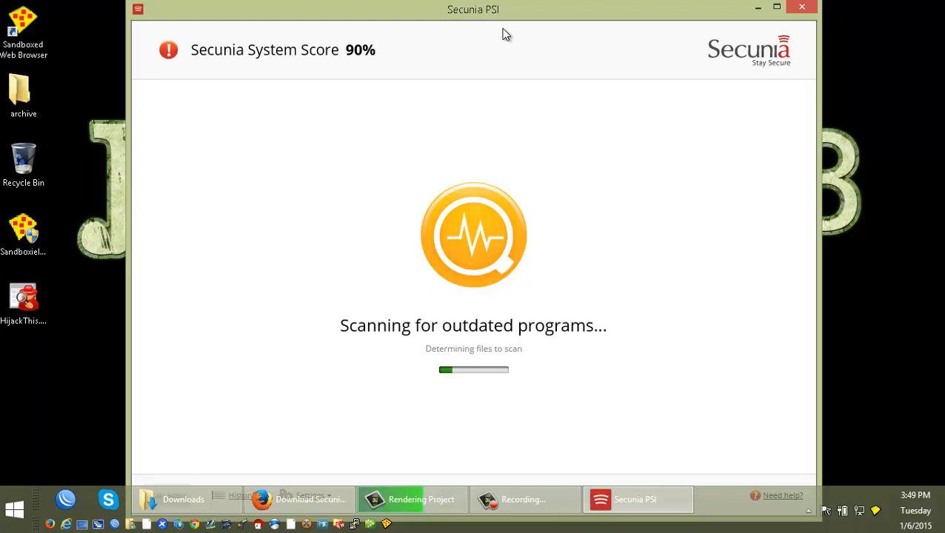
{"action": "mouse_move", "coordinate": [637, 249]}
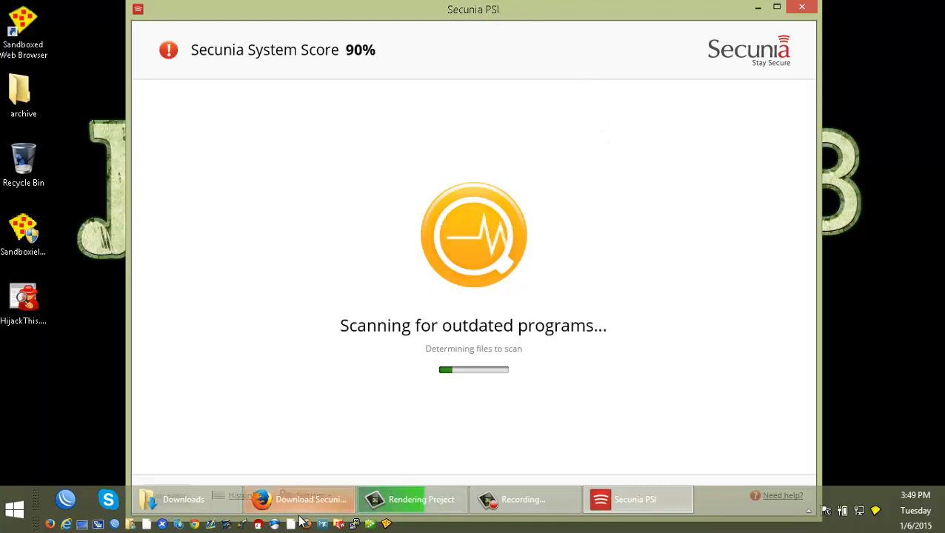
{"action": "mouse_move", "coordinate": [521, 499]}
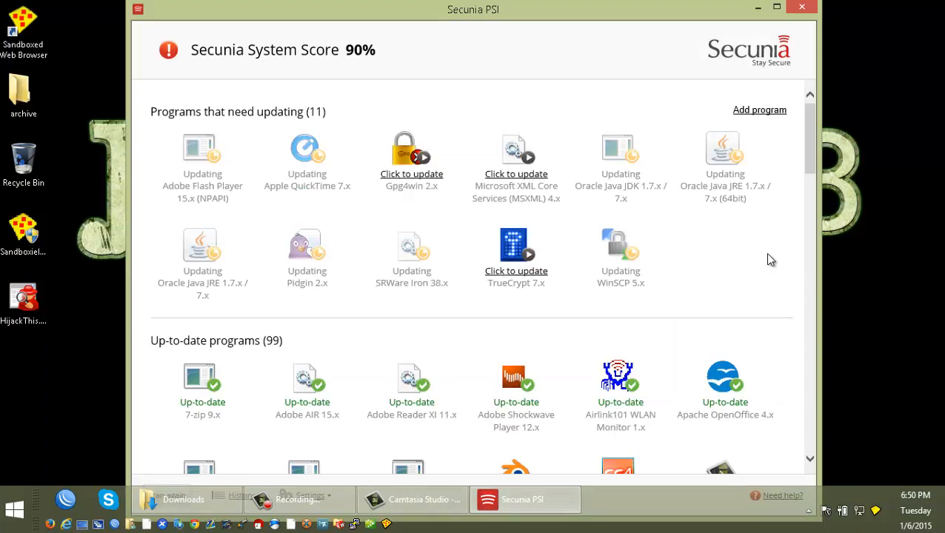
{"action": "mouse_move", "coordinate": [798, 222]}
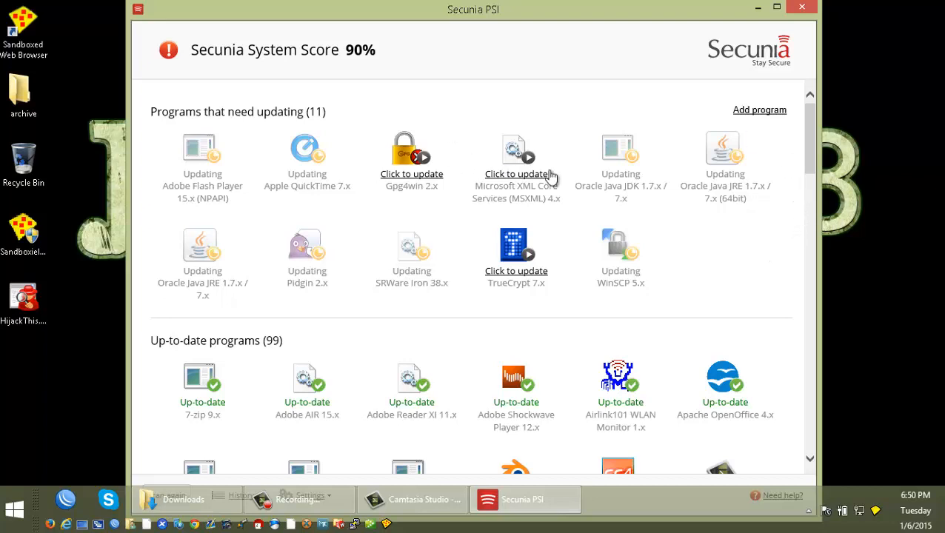
{"action": "mouse_move", "coordinate": [704, 163]}
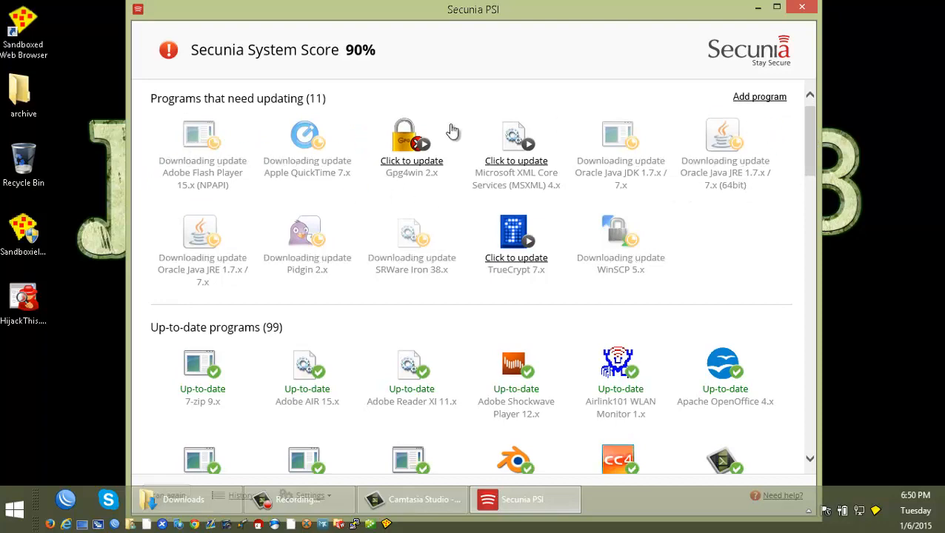
Scroll through the 11 programs needing updates and the 99 up-to-date programs
{"action": "scroll", "scroll_direction": "down", "scroll_amount": 3}
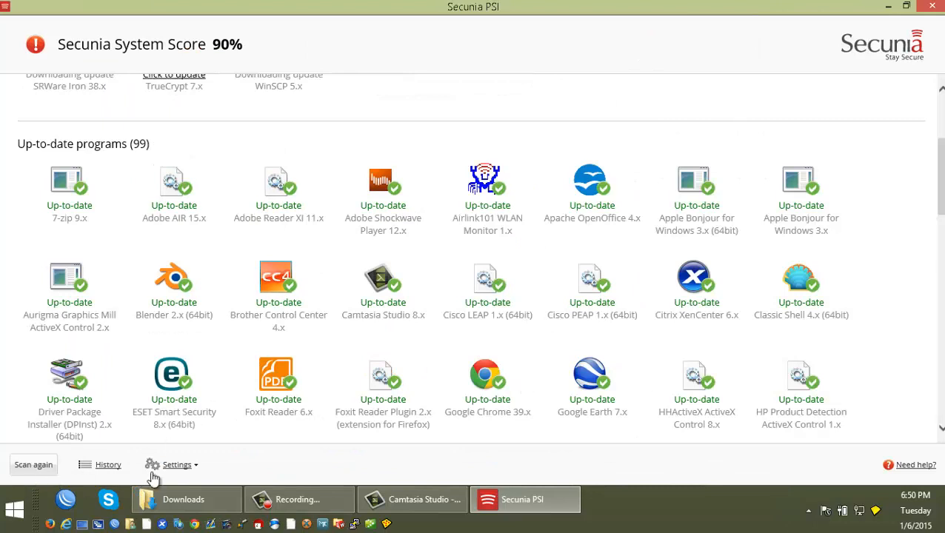
{"action": "left_click", "coordinate": [176, 465]}
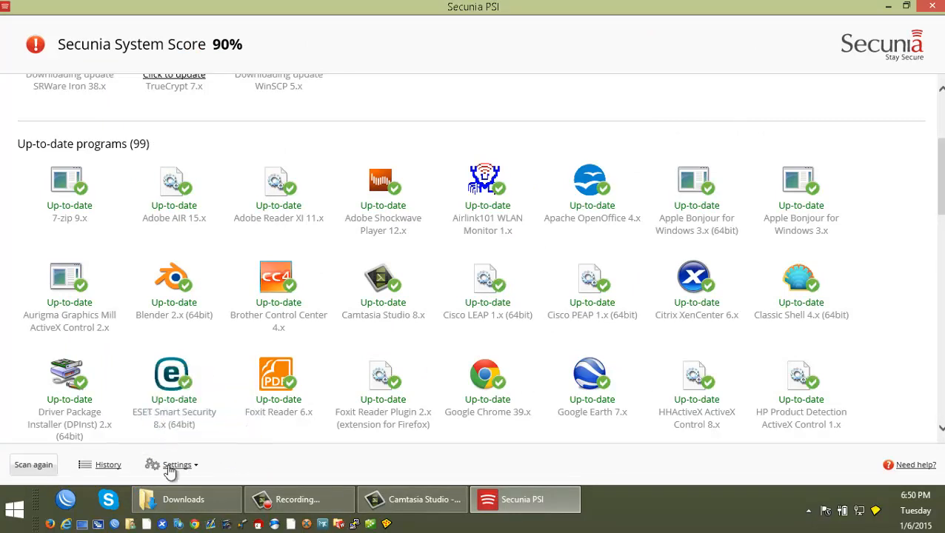
{"action": "left_click", "coordinate": [177, 465]}
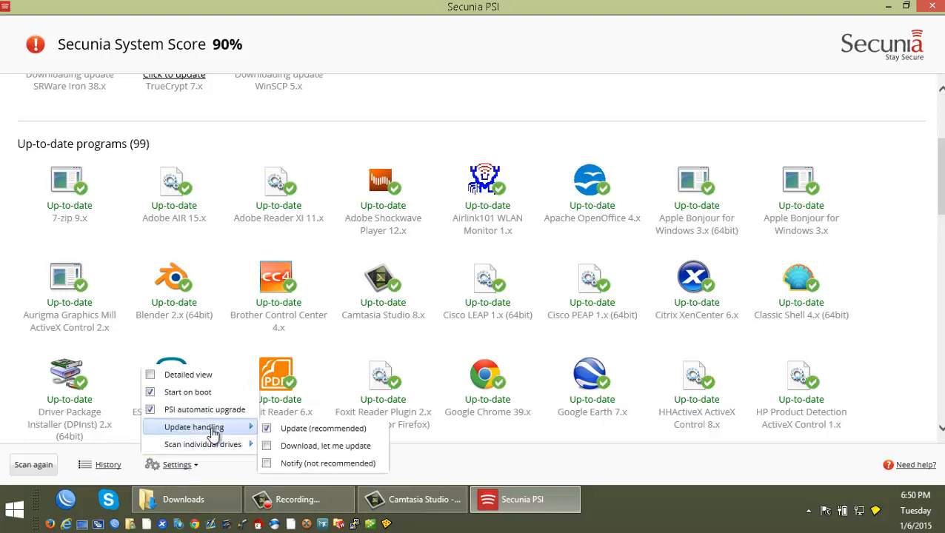
{"action": "mouse_move", "coordinate": [226, 431]}
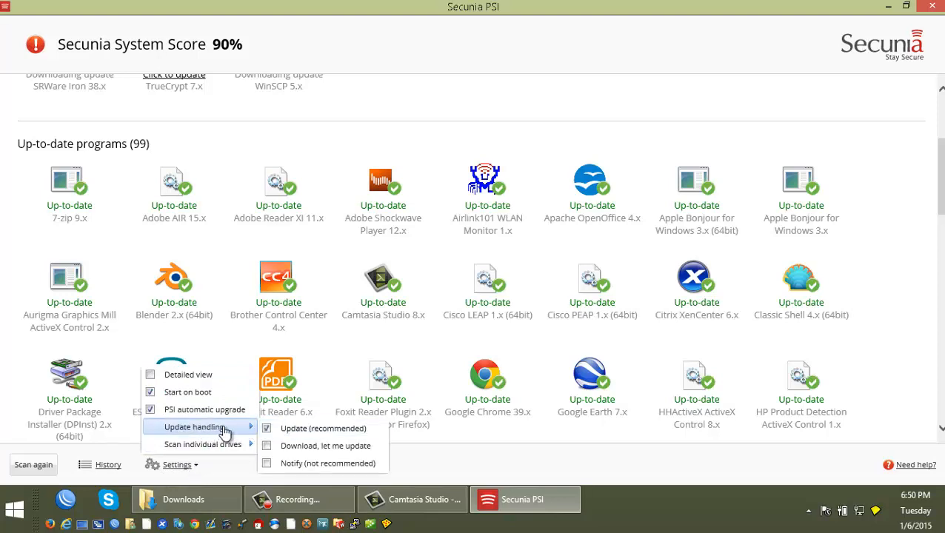
{"action": "mouse_move", "coordinate": [344, 428]}
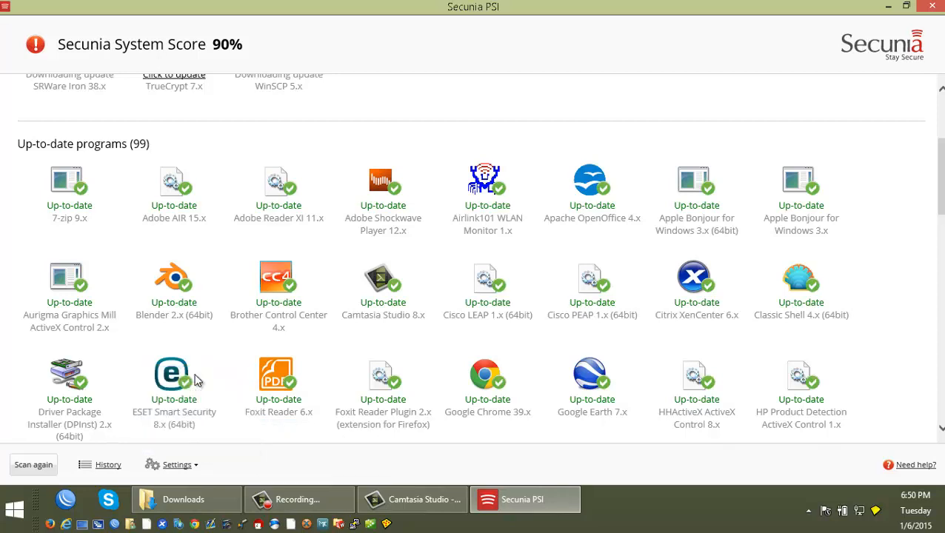
{"action": "mouse_move", "coordinate": [500, 388]}
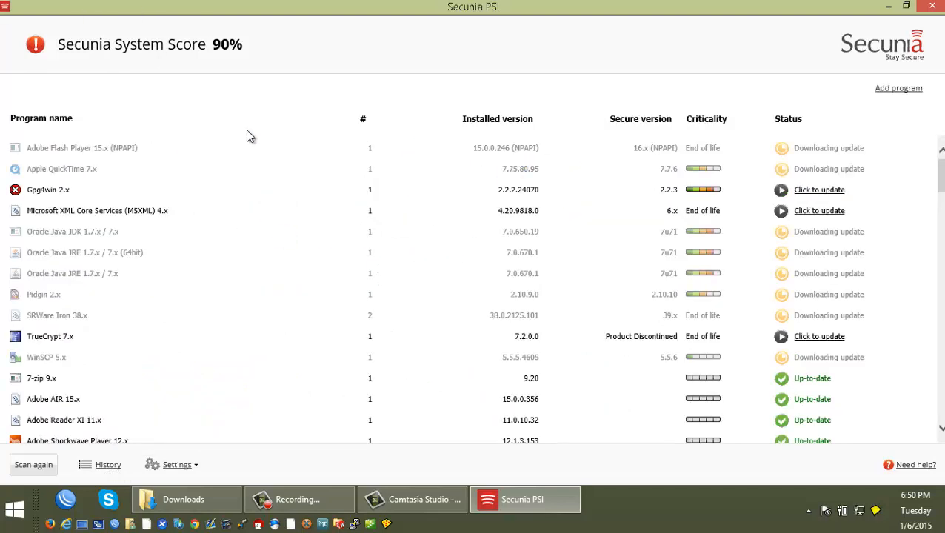
{"action": "mouse_move", "coordinate": [645, 213]}
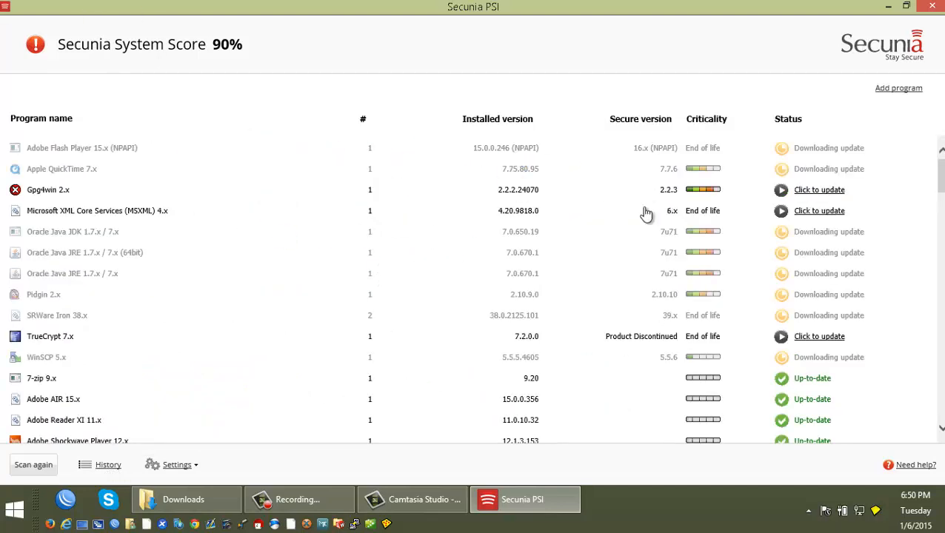
{"action": "mouse_move", "coordinate": [835, 178]}
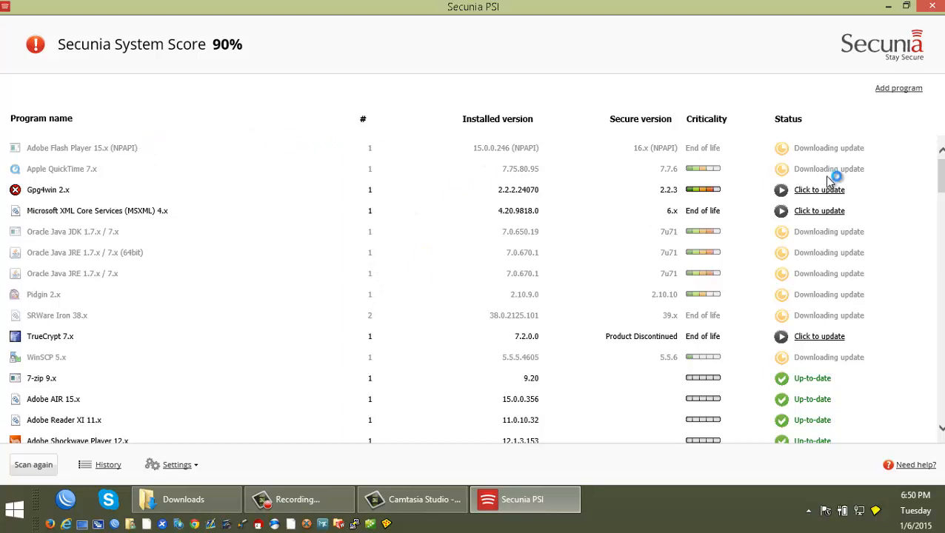
{"action": "mouse_move", "coordinate": [756, 198]}
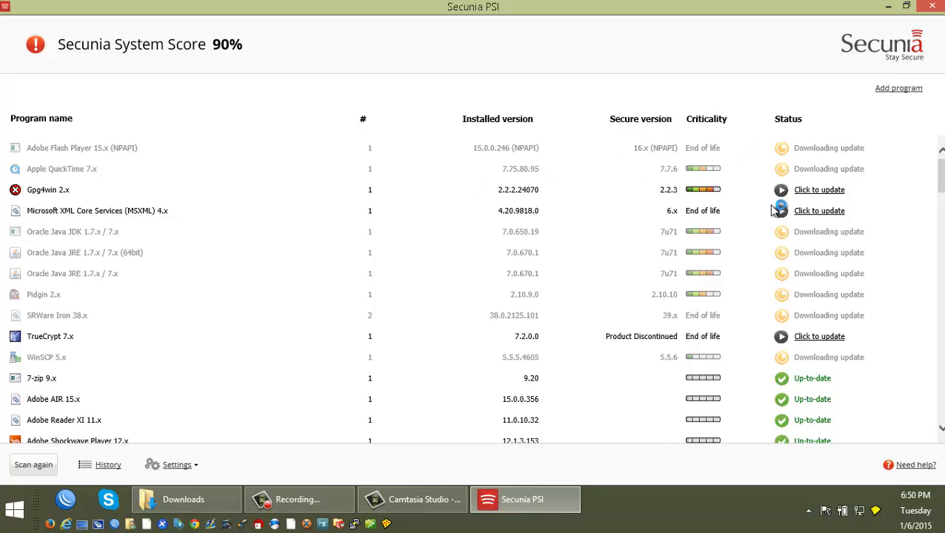
Scroll the detailed table to review installed versions, secure versions, criticality and status
{"action": "scroll", "scroll_direction": "down", "scroll_amount": 3}
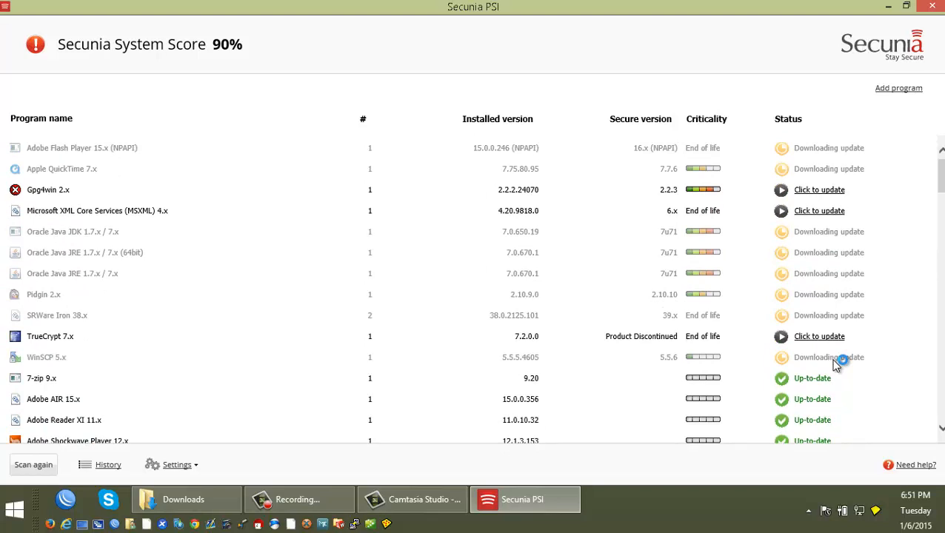
{"action": "mouse_move", "coordinate": [785, 183]}
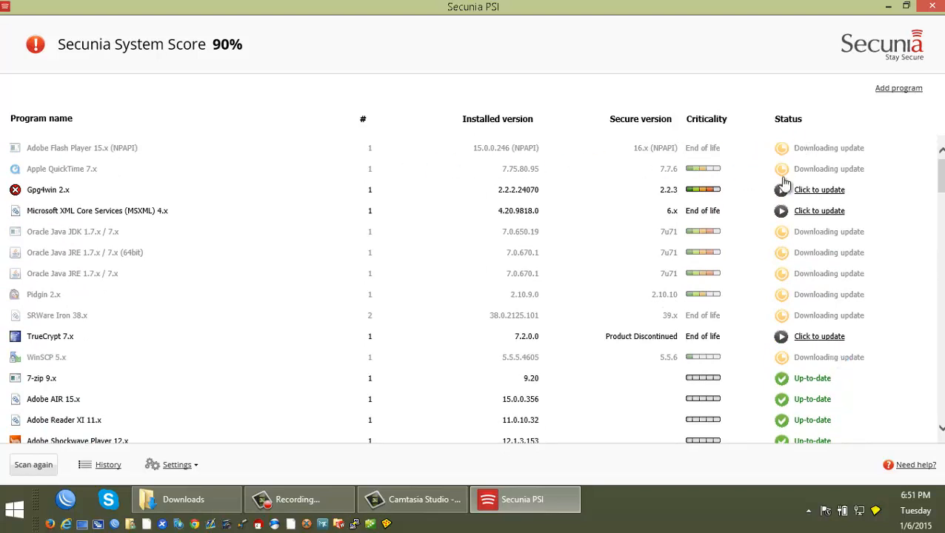
{"action": "mouse_move", "coordinate": [155, 175]}
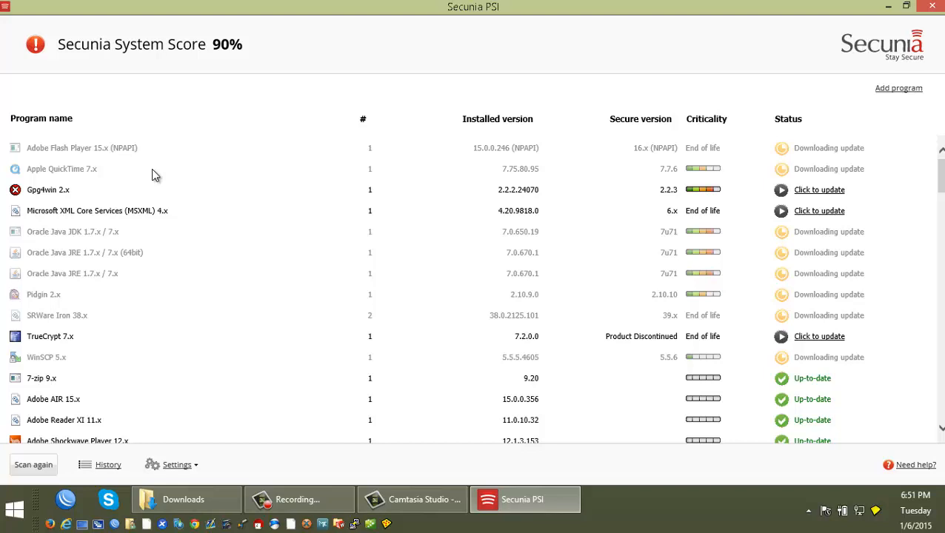
{"action": "mouse_move", "coordinate": [183, 264]}
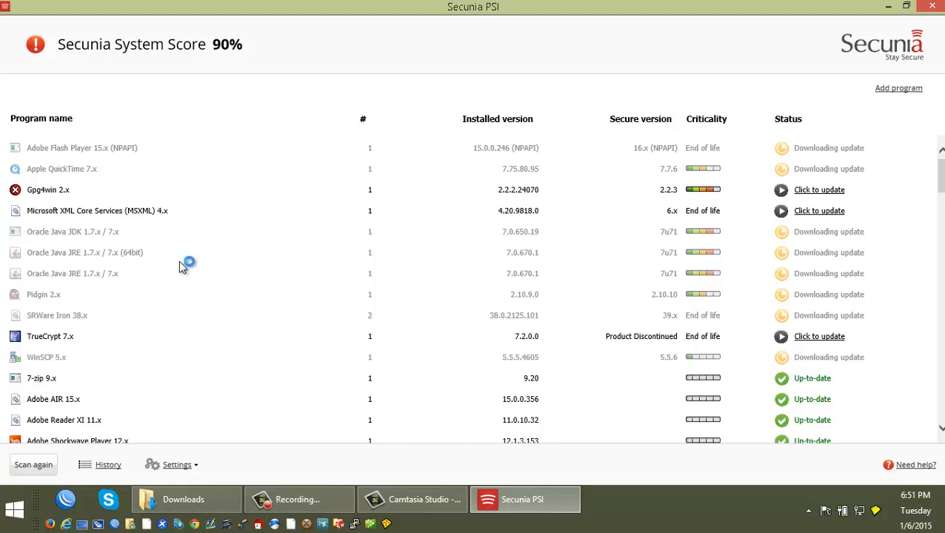
{"action": "mouse_move", "coordinate": [713, 312]}
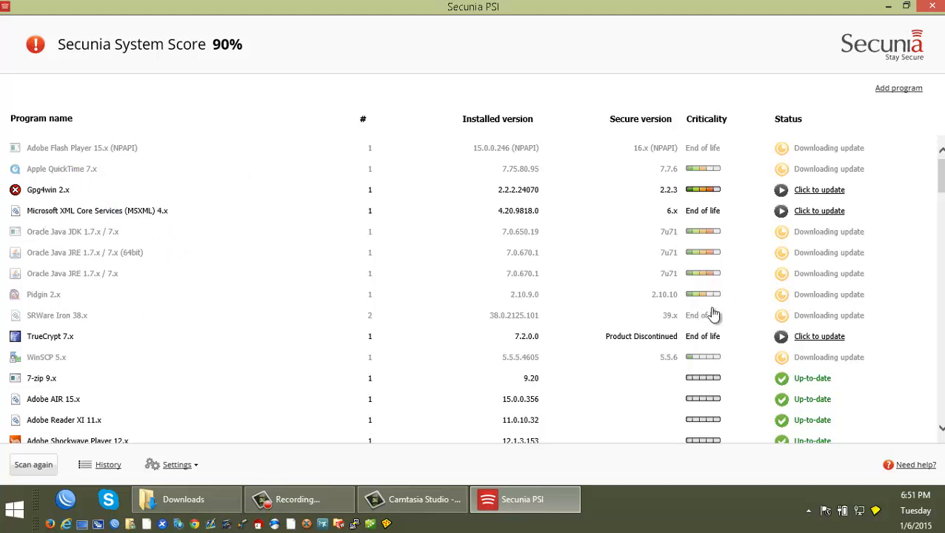
{"action": "mouse_move", "coordinate": [835, 306]}
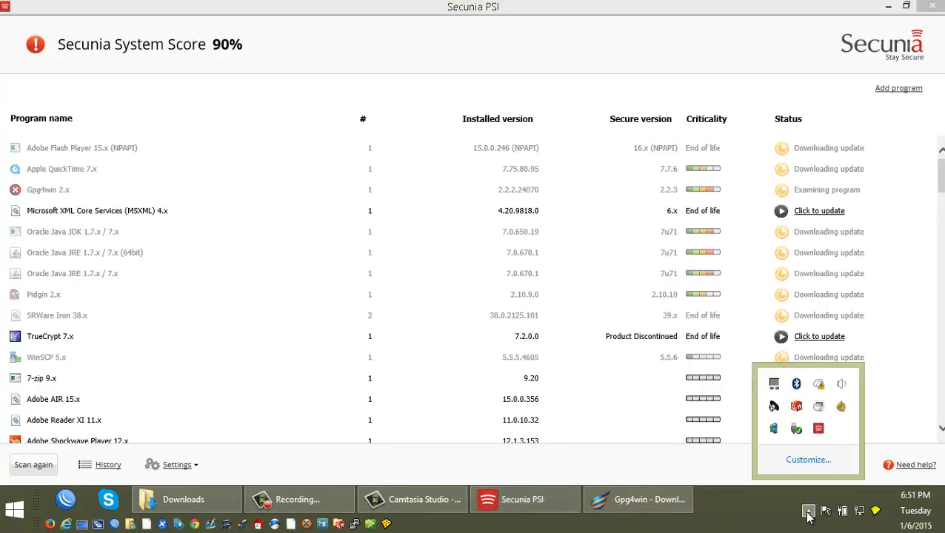
{"action": "mouse_move", "coordinate": [824, 442]}
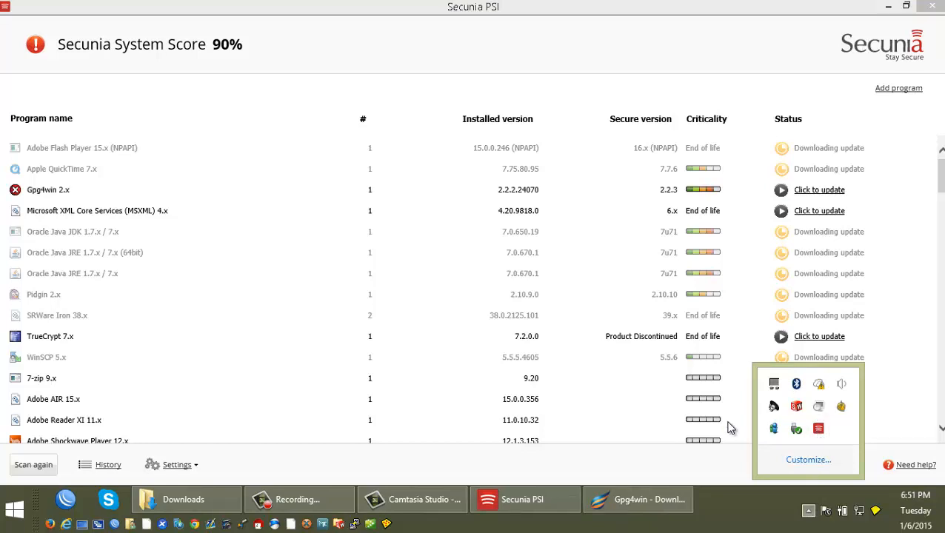
{"action": "mouse_move", "coordinate": [452, 45]}
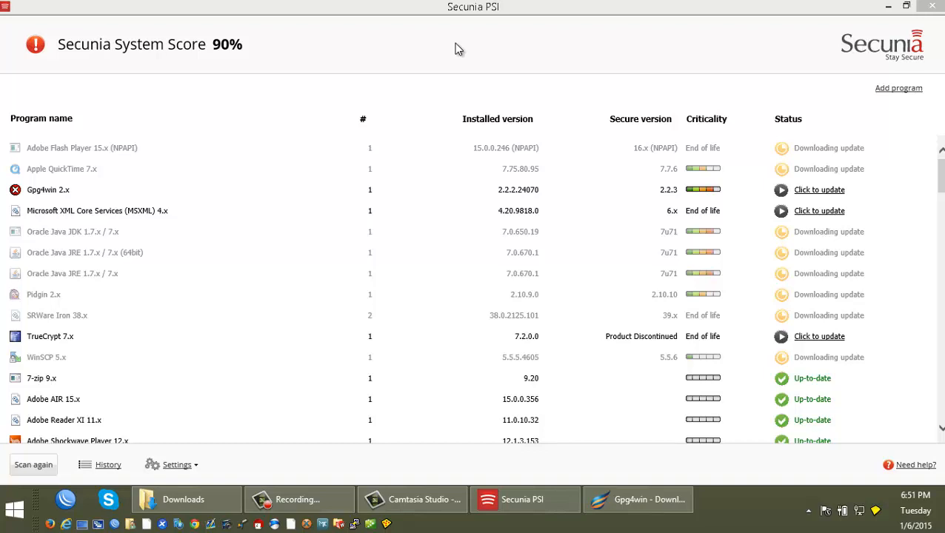
Start the Gpg4win 2.x update from the update list
{"action": "left_click", "coordinate": [412, 499]}
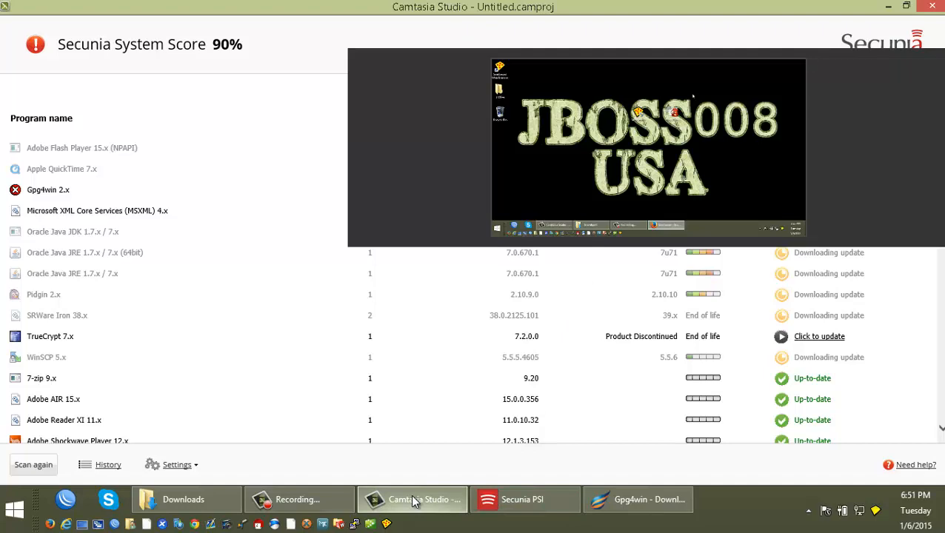
{"action": "left_click", "coordinate": [412, 499]}
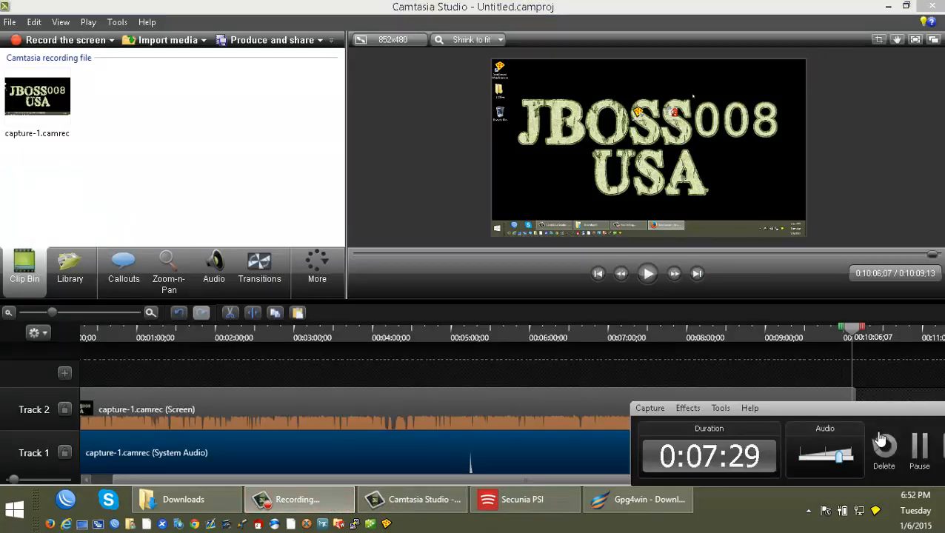